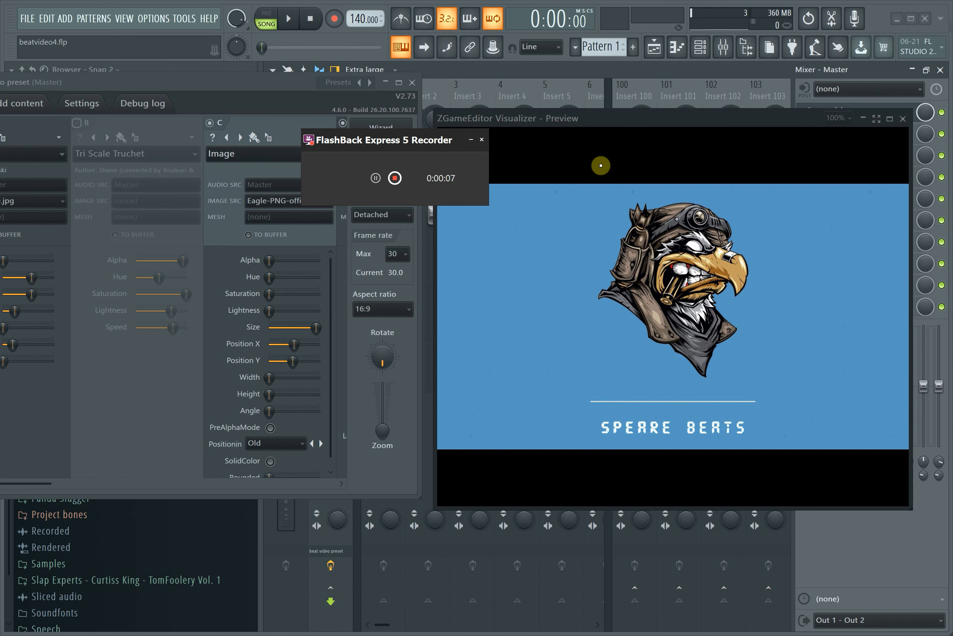
Step: Browse the Select effect plugin list without choosing one
left_click(482, 139)
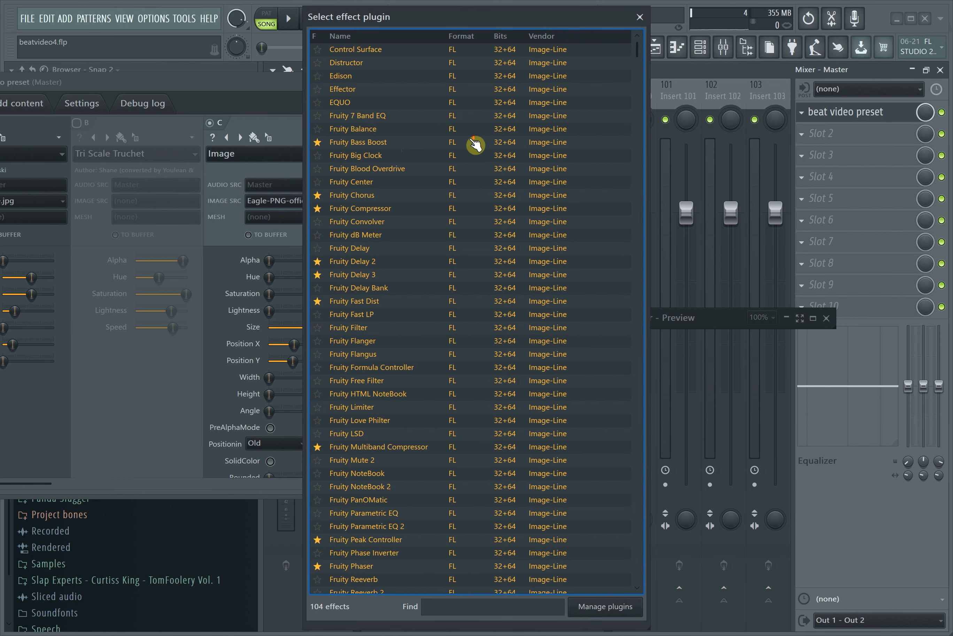
scroll("down", 3)
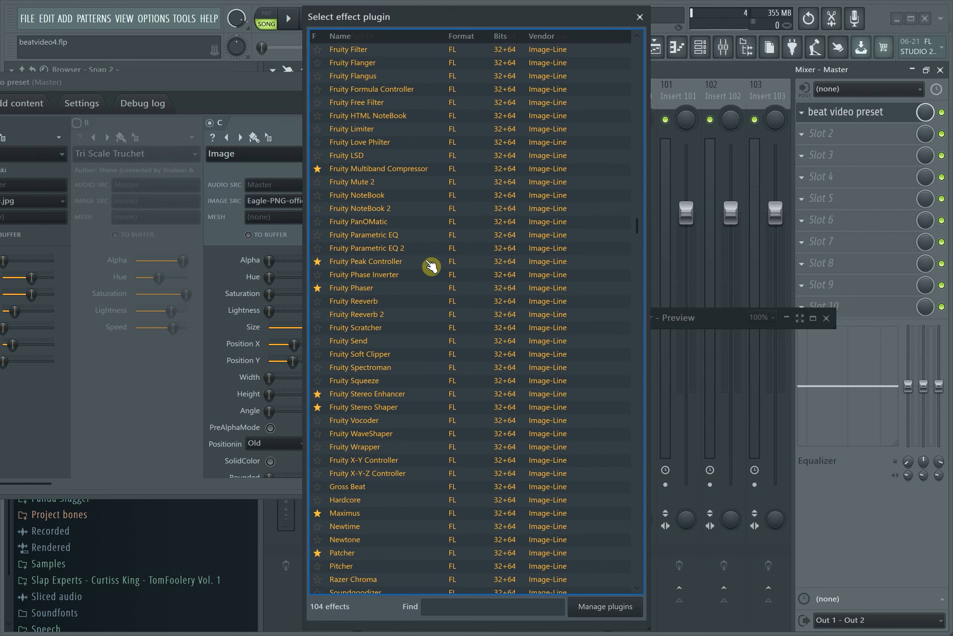
scroll("down", 3)
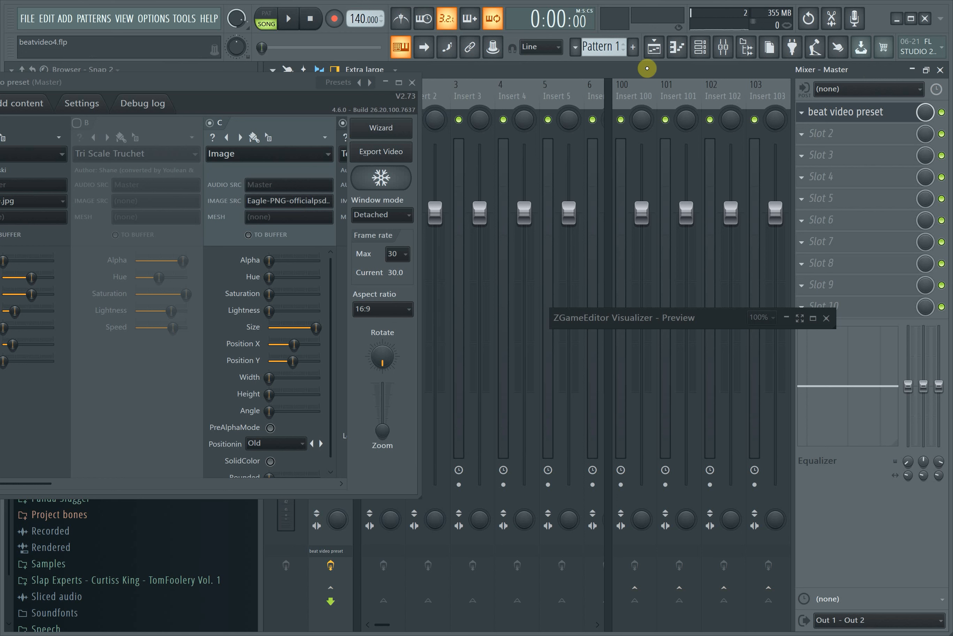
Step: Play the song with the ZGameEditor preview restored so the waveform reacts, then stop
left_click(289, 18)
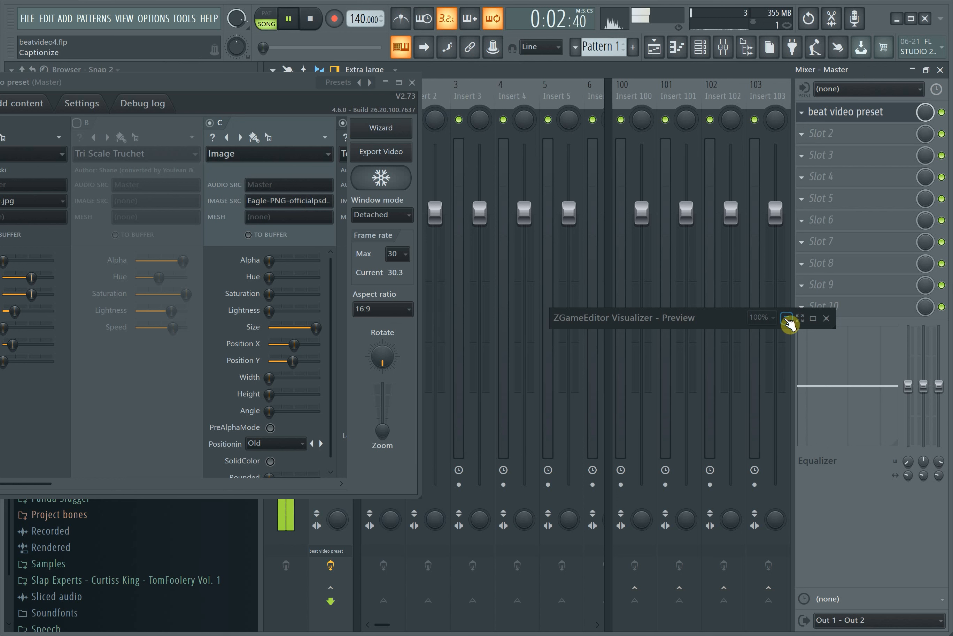
left_click(789, 318)
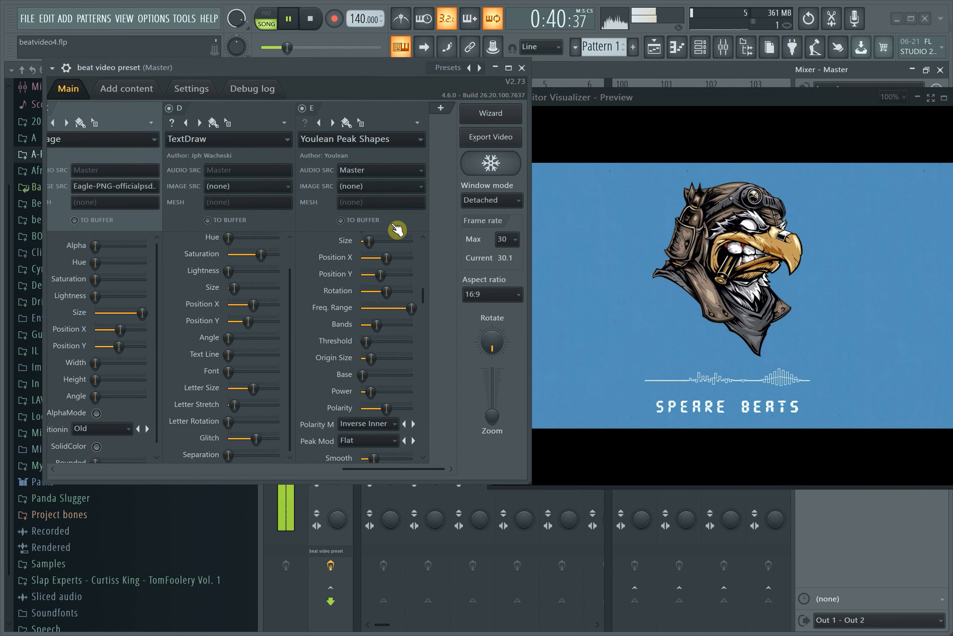
left_click(310, 18)
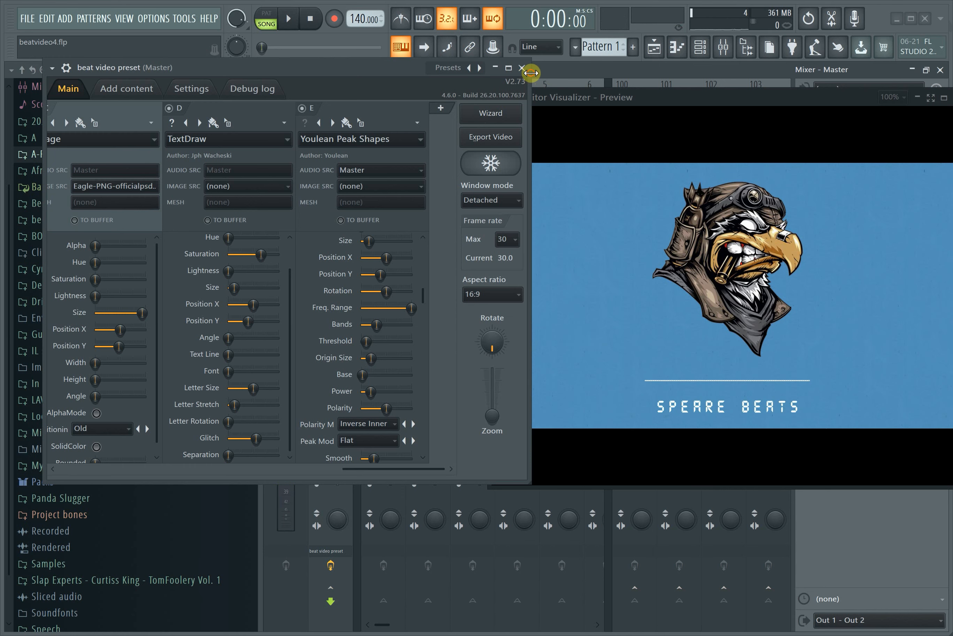
Step: Load a ZGameEditor Visualizer into master mixer slot 2
left_click(521, 68)
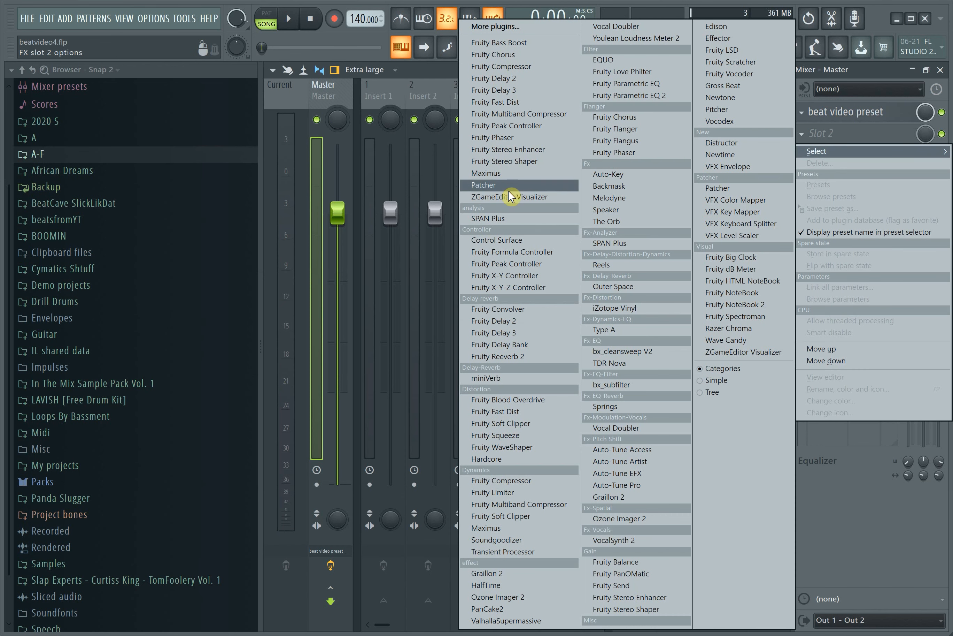
left_click(516, 196)
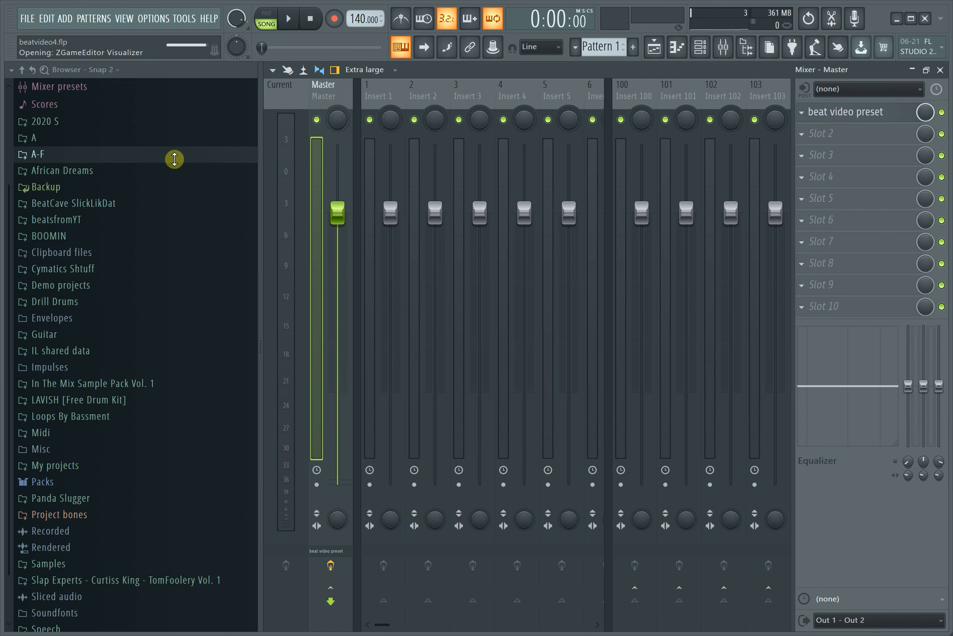
left_click(330, 565)
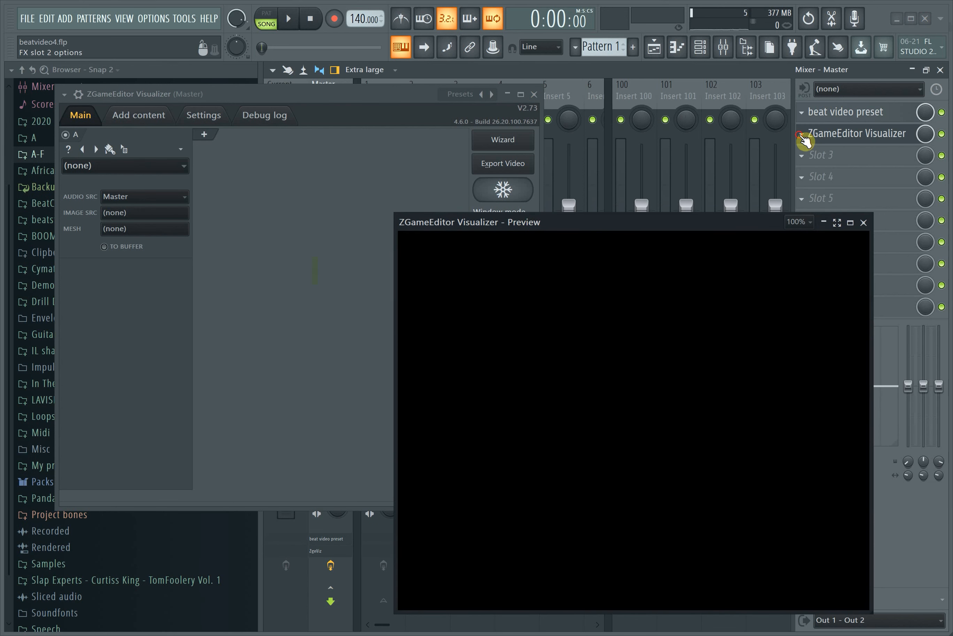
Step: Load the saved 'beat video preset' into the new visualizer
right_click(859, 133)
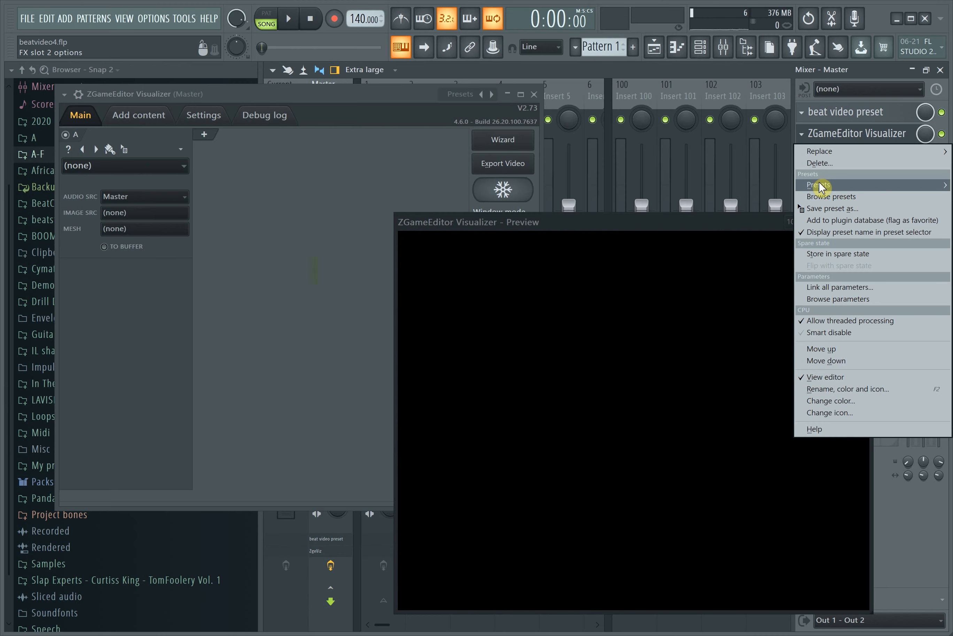
left_click(820, 184)
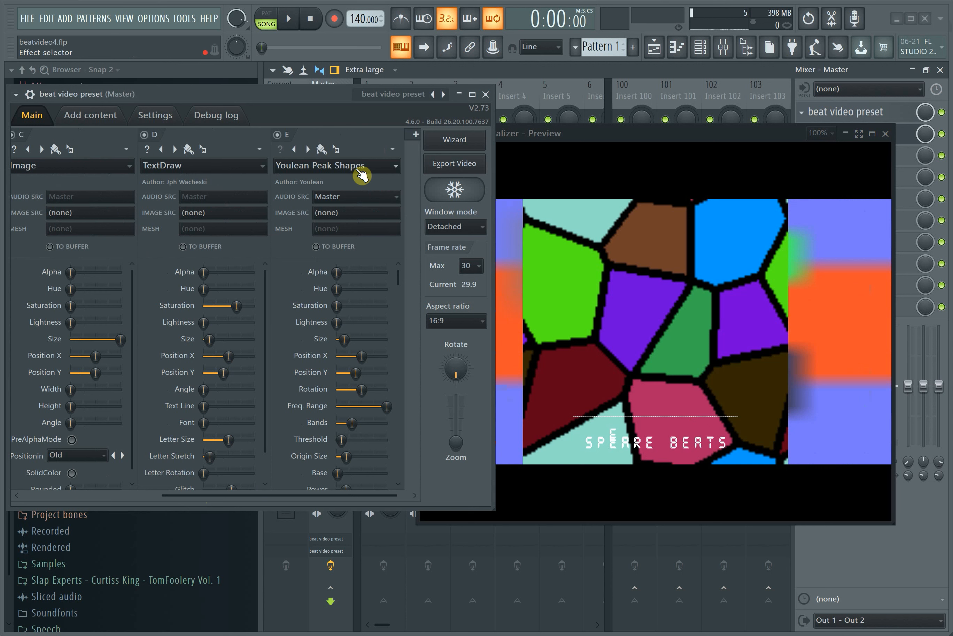
Step: Play the song to about 0:23 and reveal the Youlean Peak Shapes layer's deeper options
left_click(289, 18)
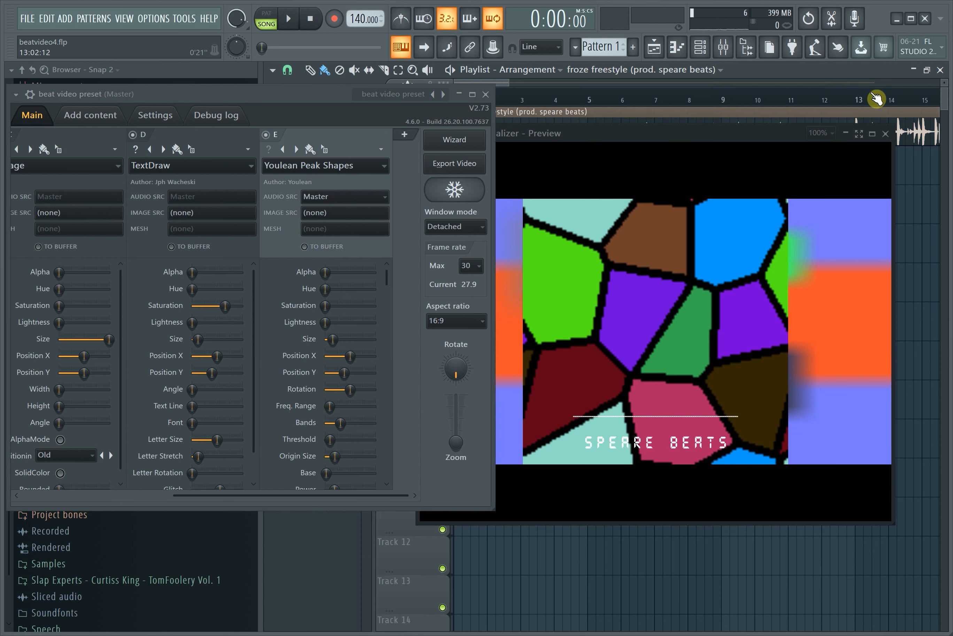
left_click(289, 18)
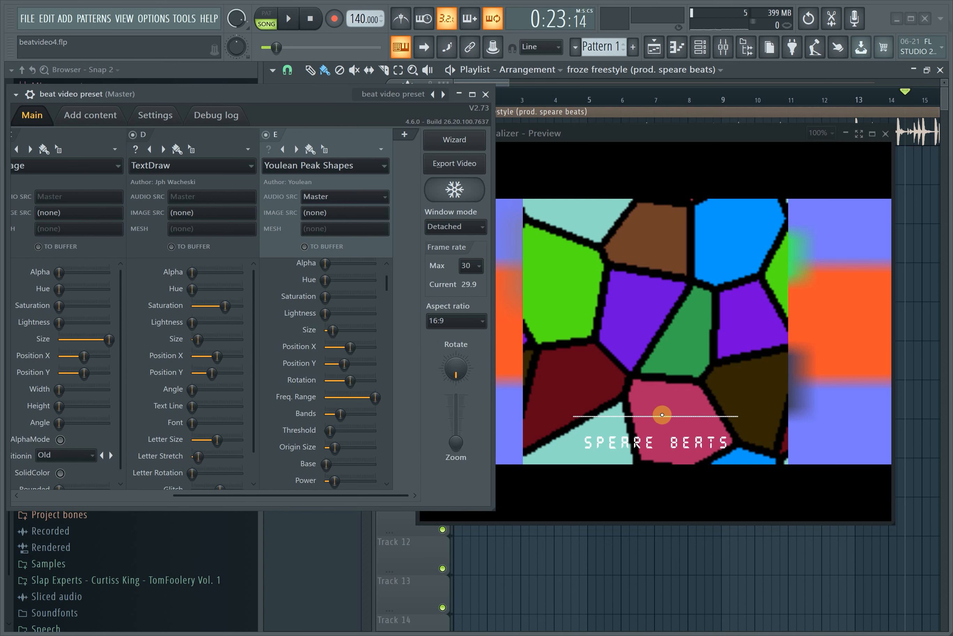
scroll("down", 3)
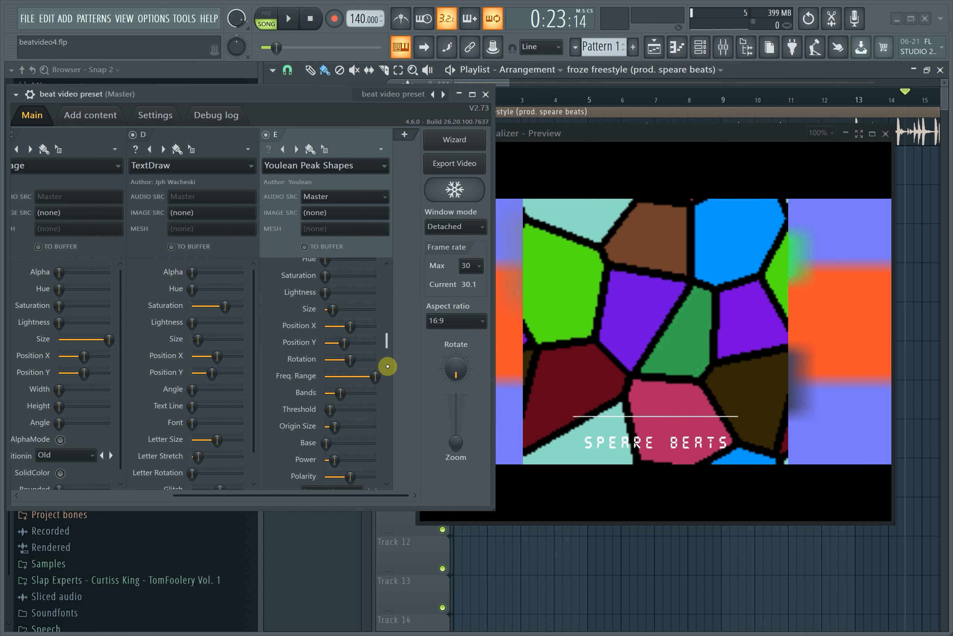
scroll("down", 3)
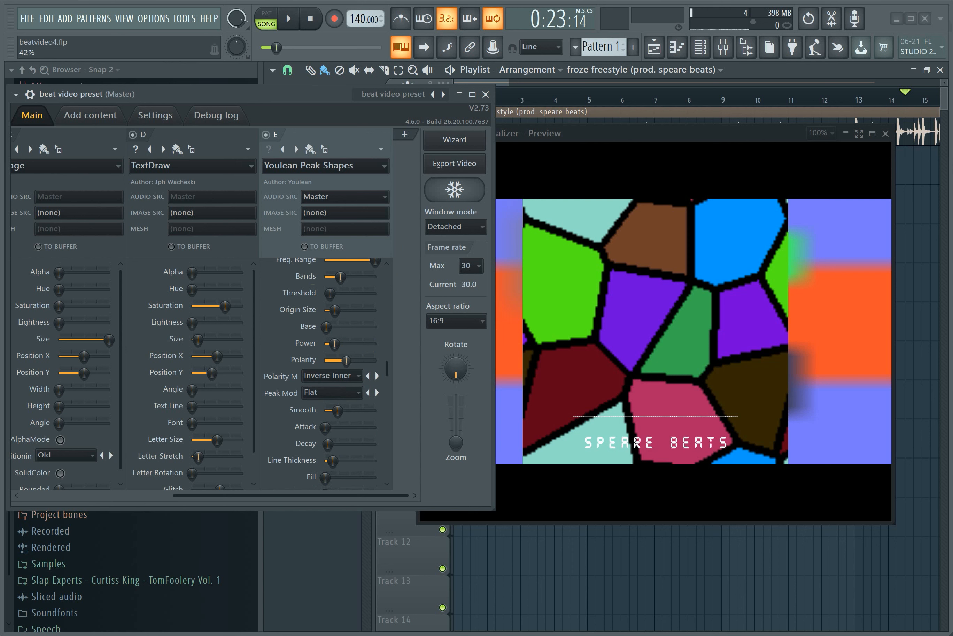
Step: Test playback of the waveform, then disable layer E and reach layer B's effect categories
left_click(289, 18)
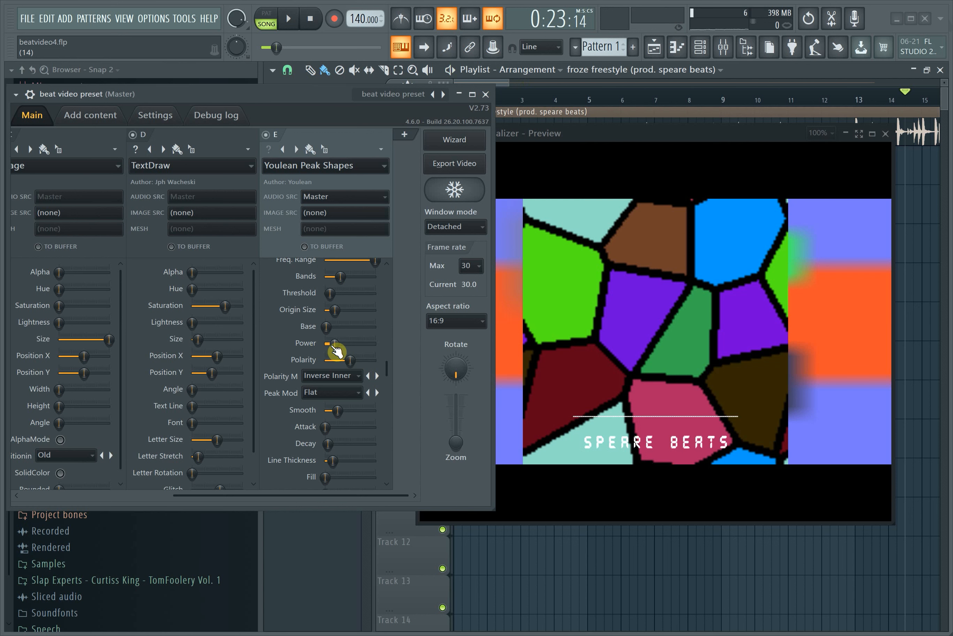
left_click(288, 18)
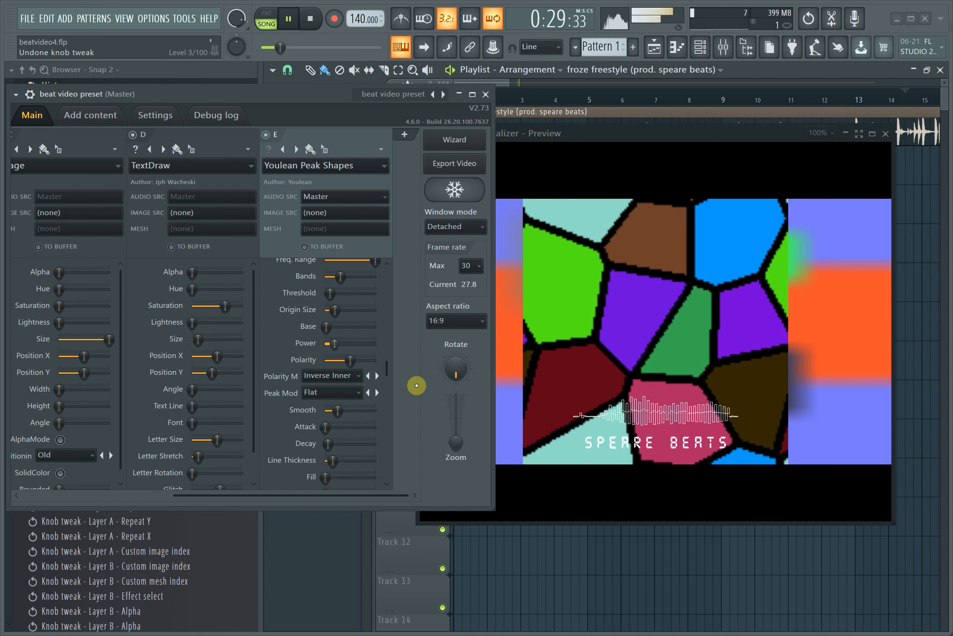
left_click(289, 18)
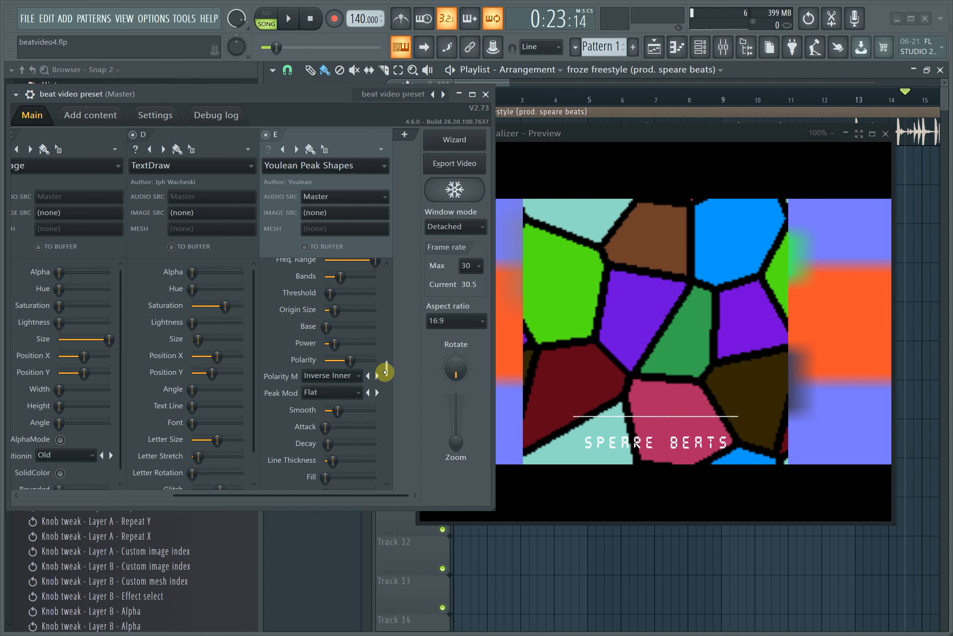
scroll("down", 3)
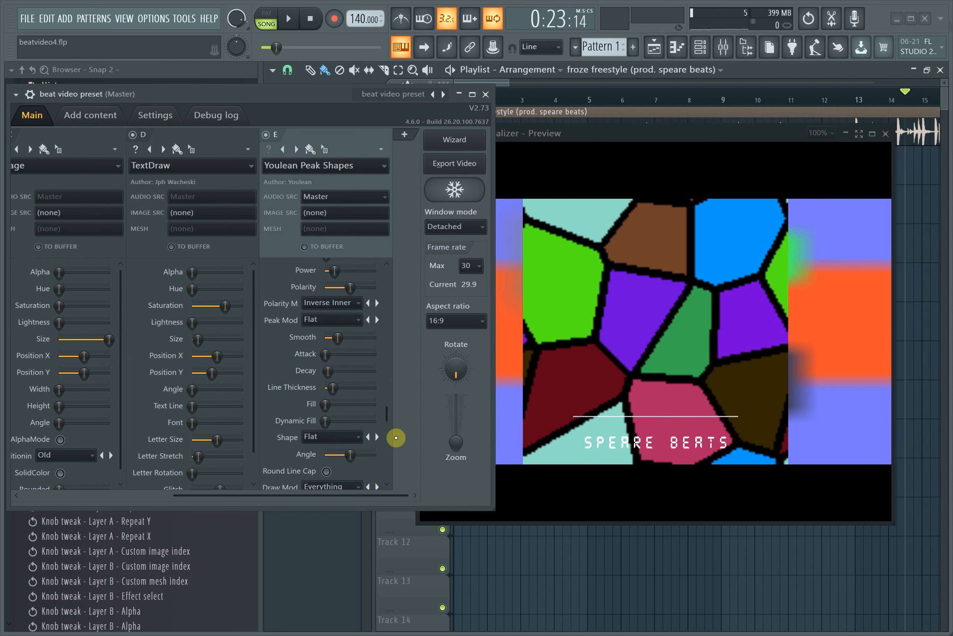
scroll("down", 3)
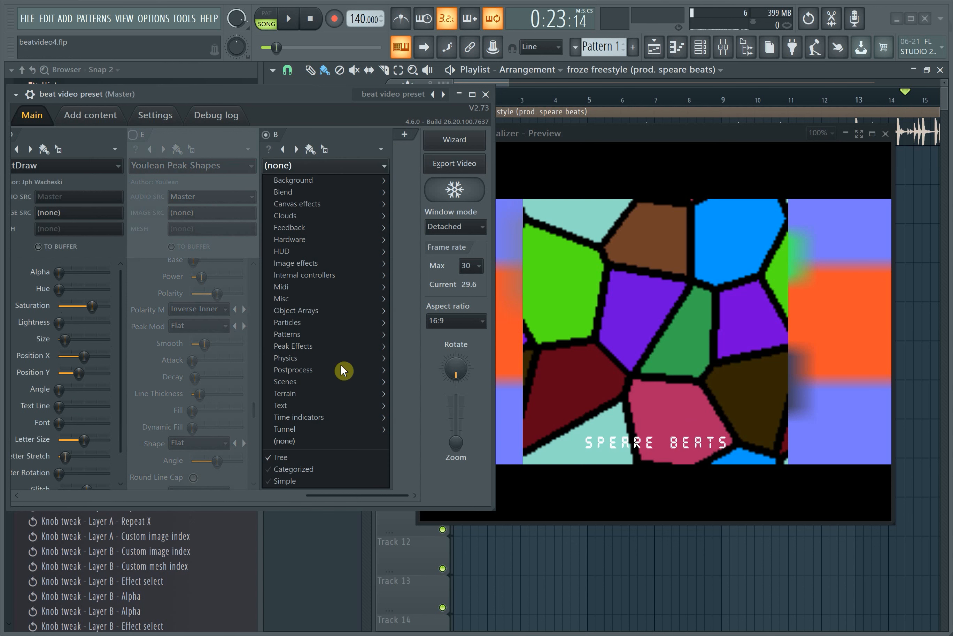
left_click(294, 346)
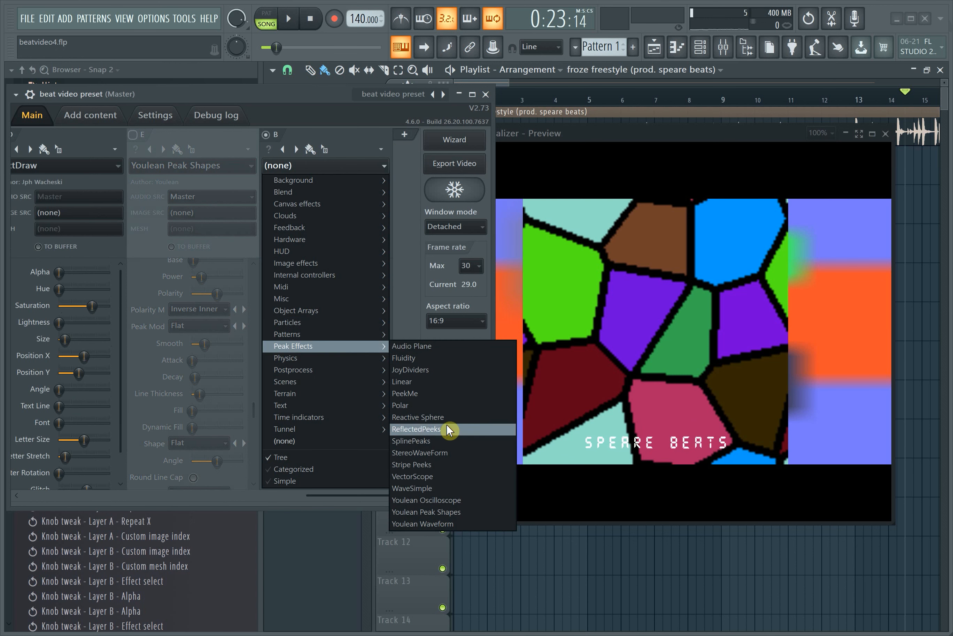
mouse_move(446, 511)
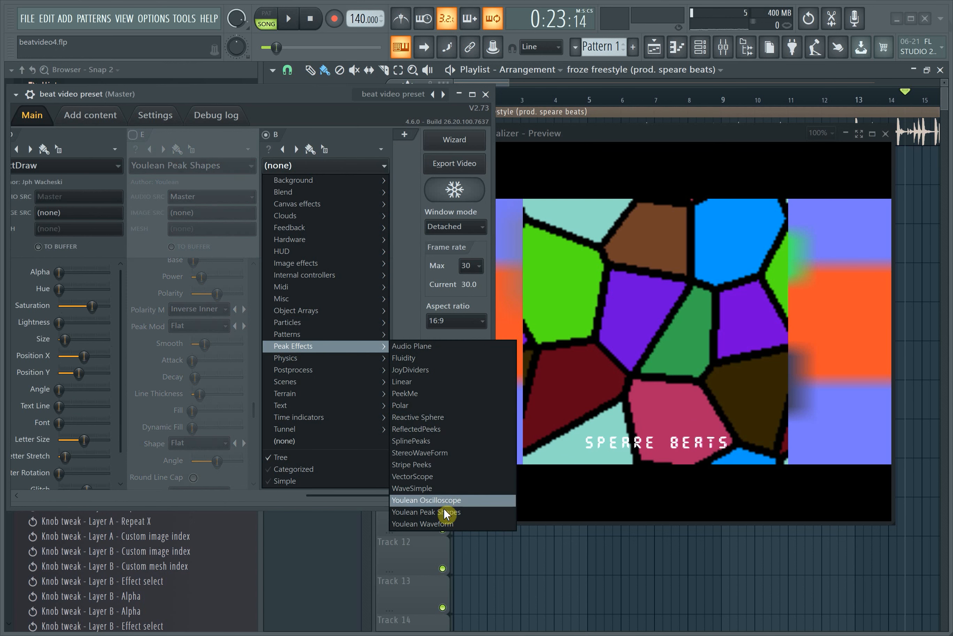
left_click(426, 511)
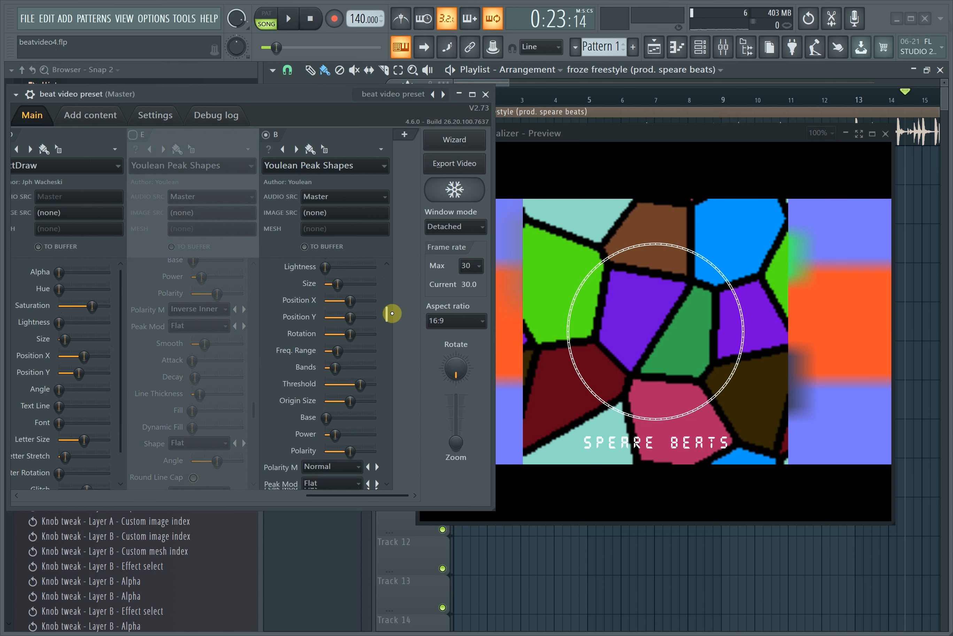
scroll("down", 3)
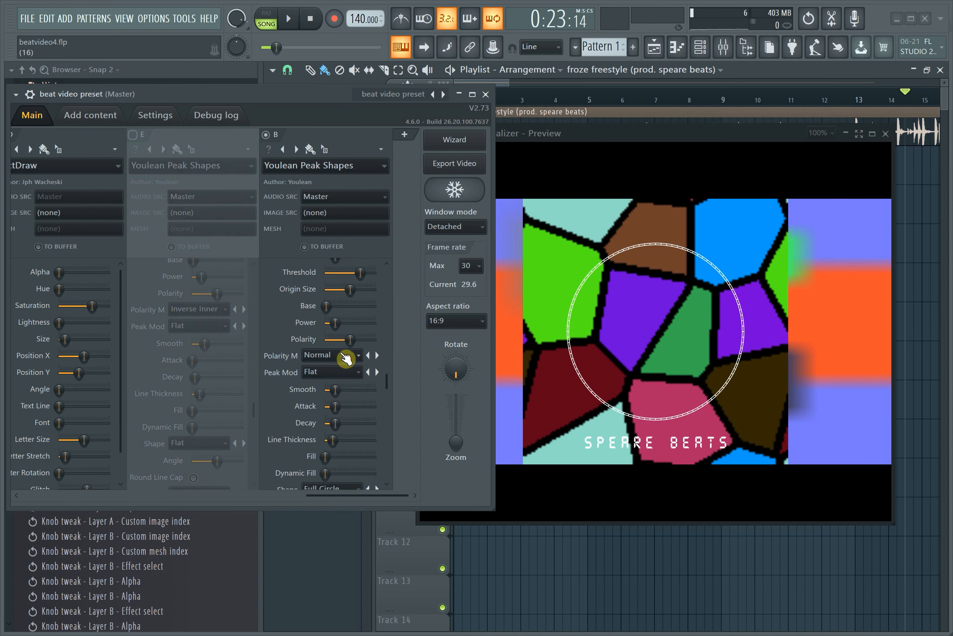
left_click(333, 355)
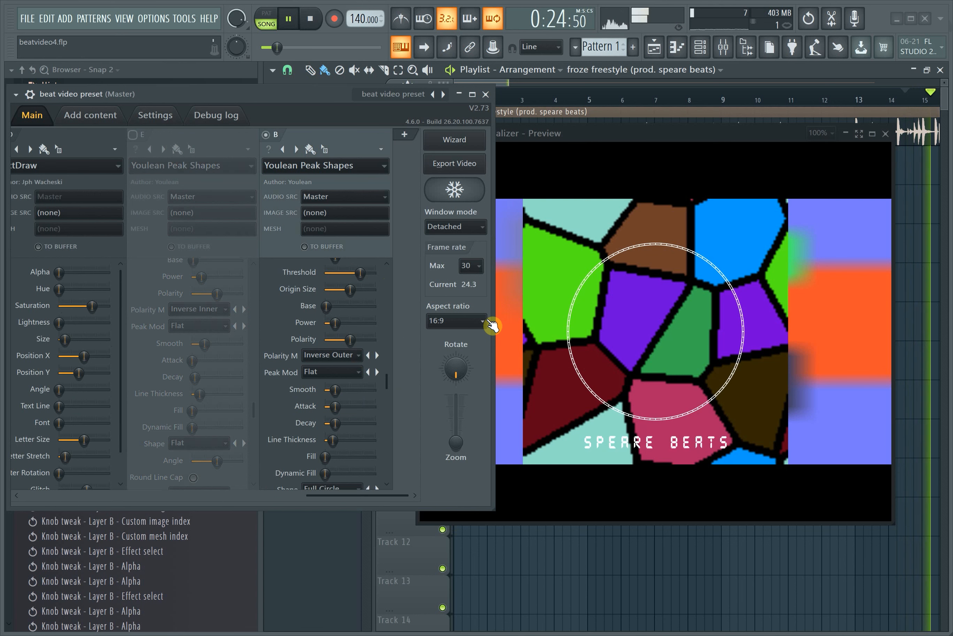
left_click(345, 196)
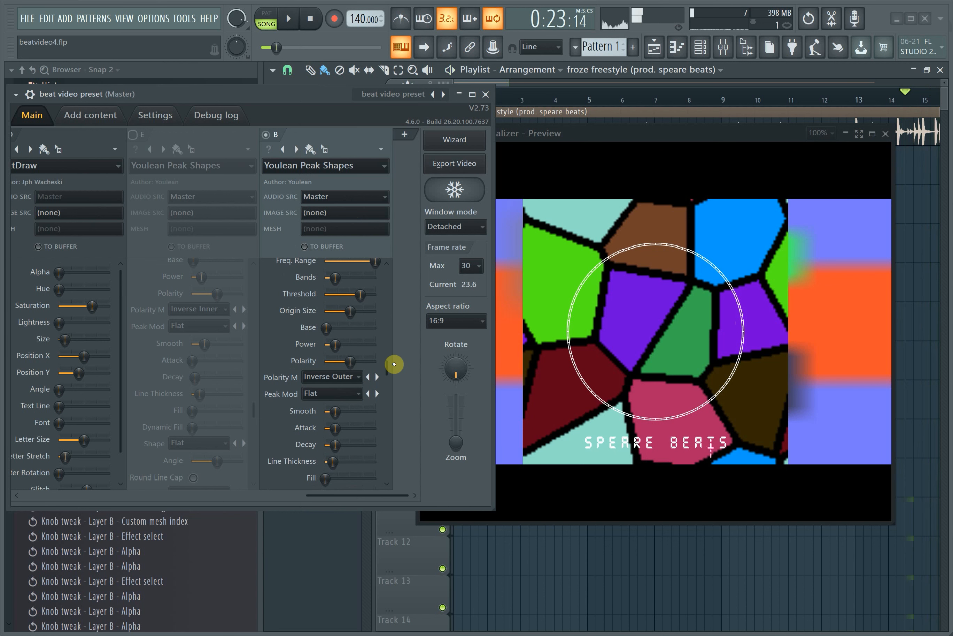
Step: Set layer B's peak shape to Flat, try draw mode Top and Bottom, then return to Everything
left_click(331, 393)
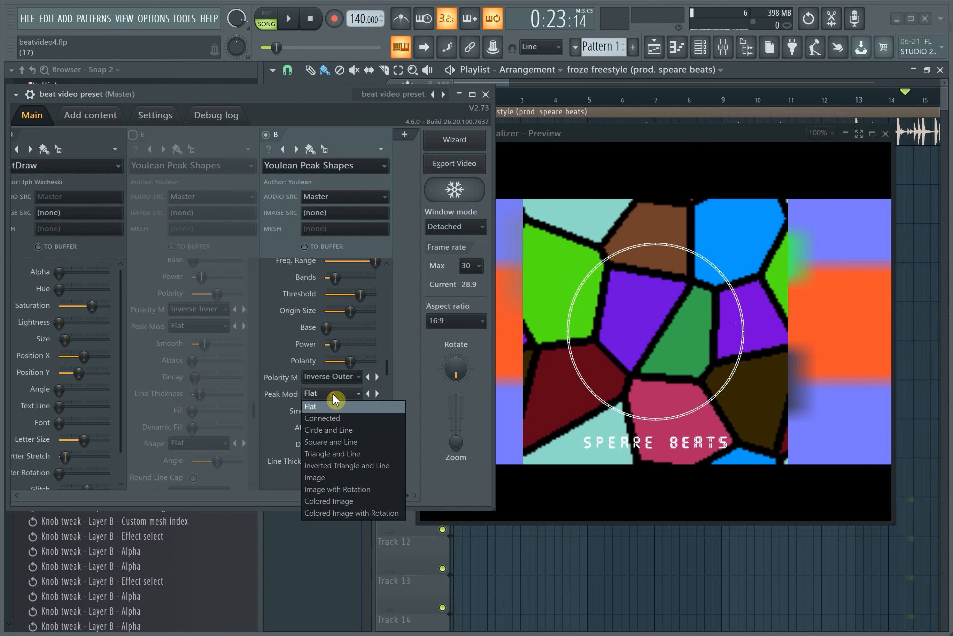
left_click(334, 407)
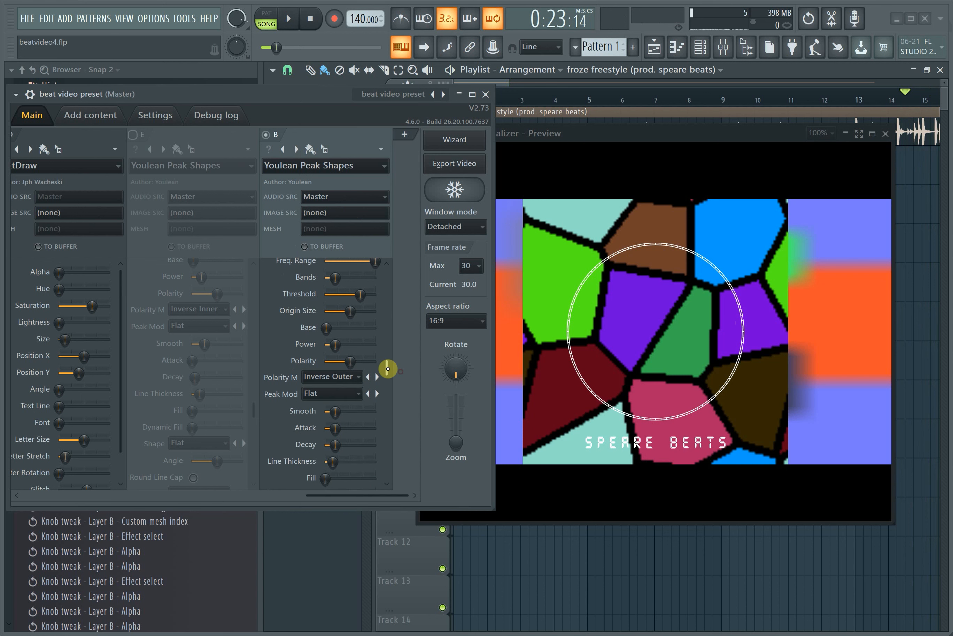
left_click(332, 373)
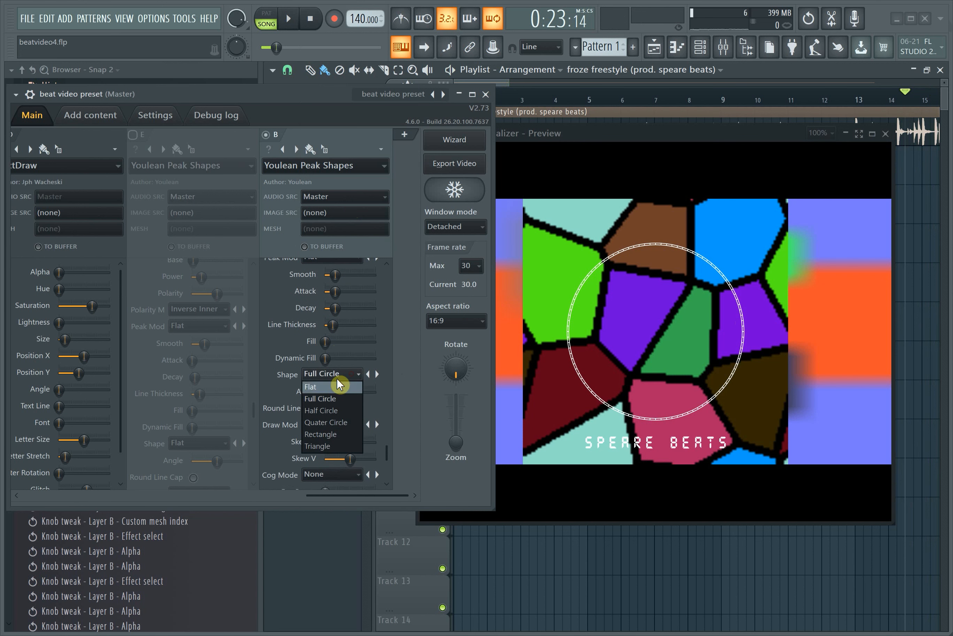
left_click(312, 386)
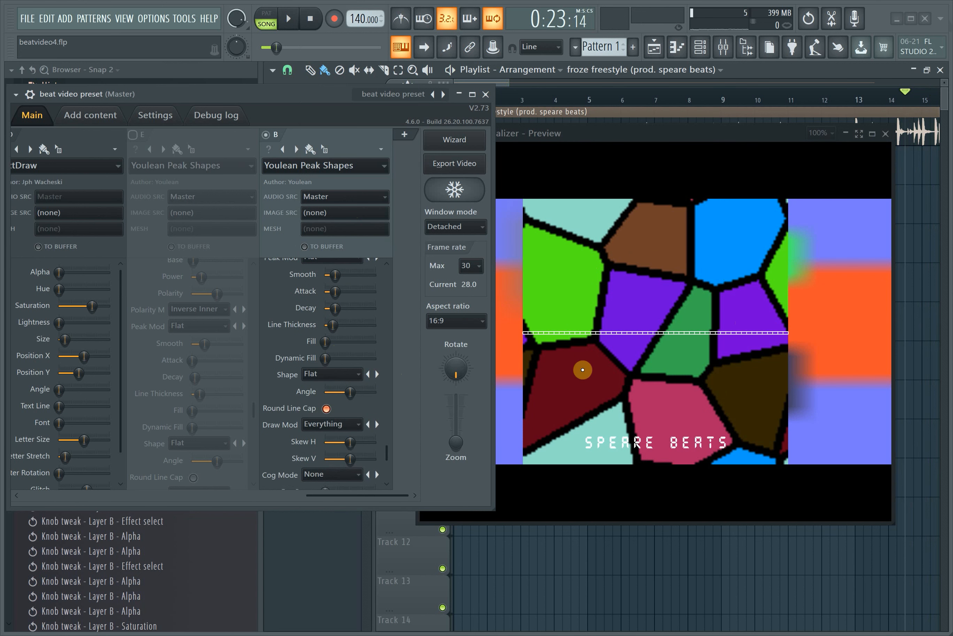
left_click(331, 424)
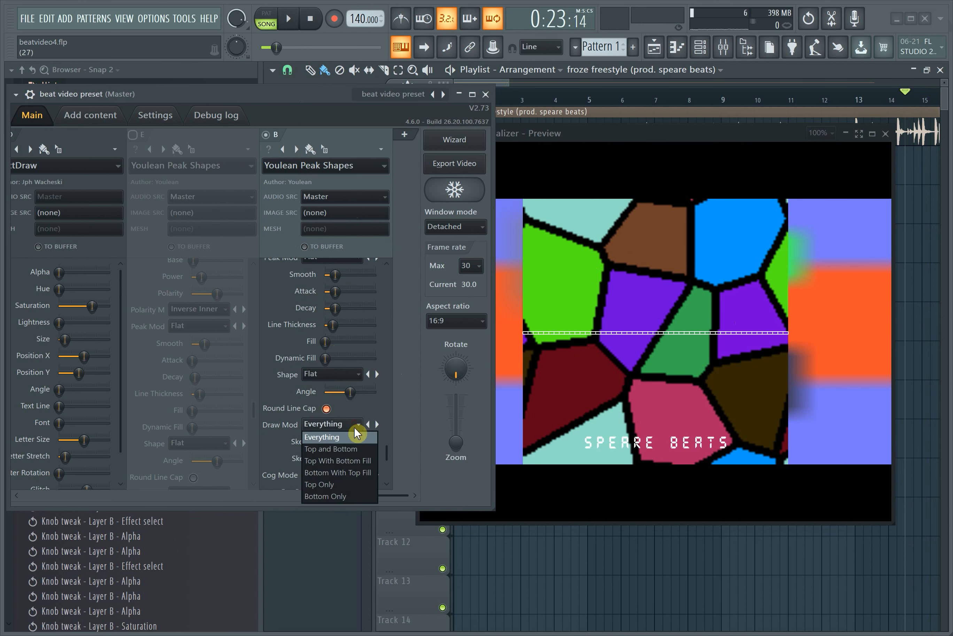
left_click(331, 449)
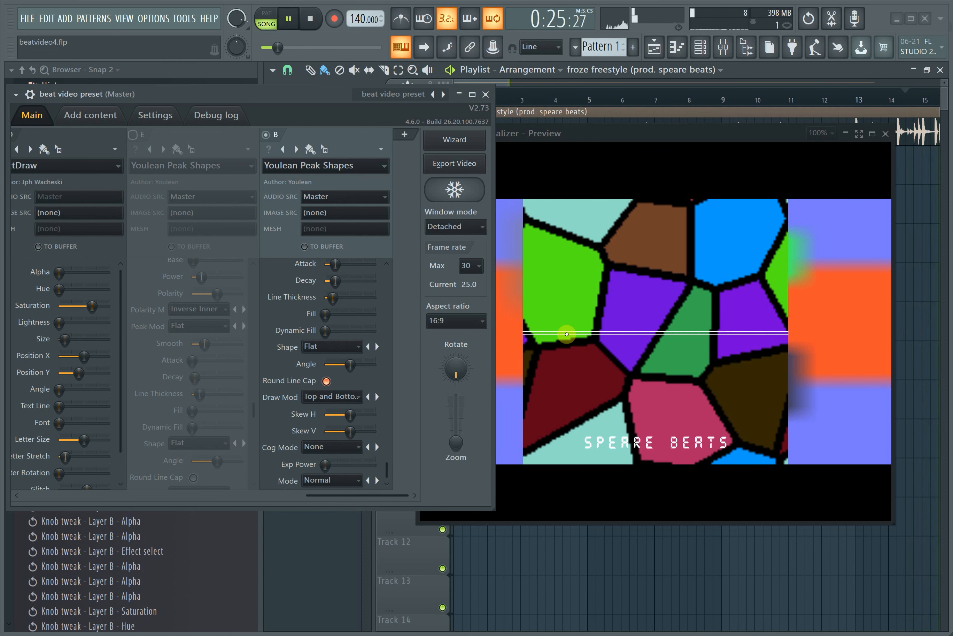
left_click(331, 397)
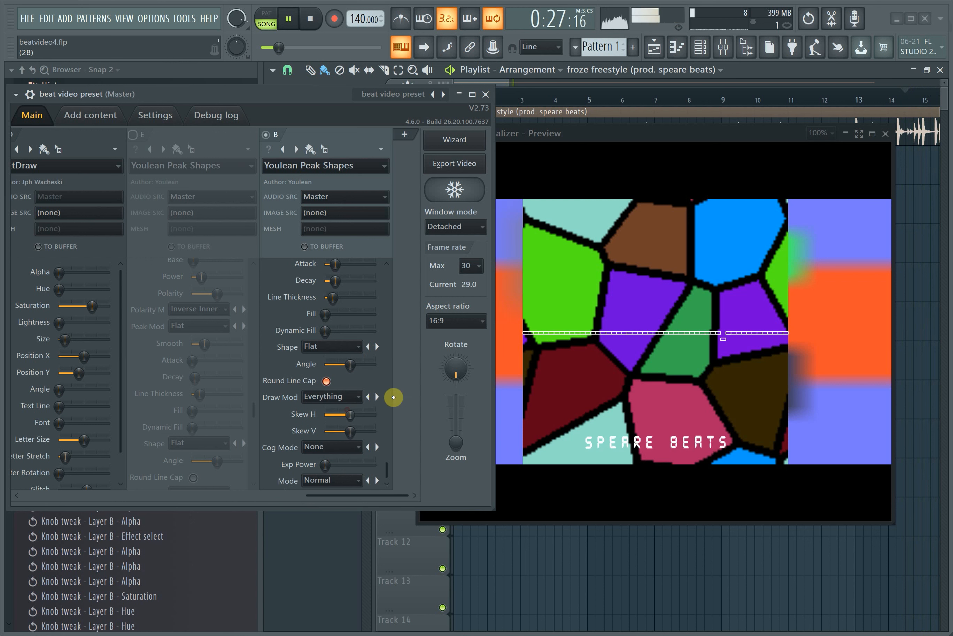
Step: Set layer B's cog mode to Bottom Only and position the line above the text
left_click(331, 446)
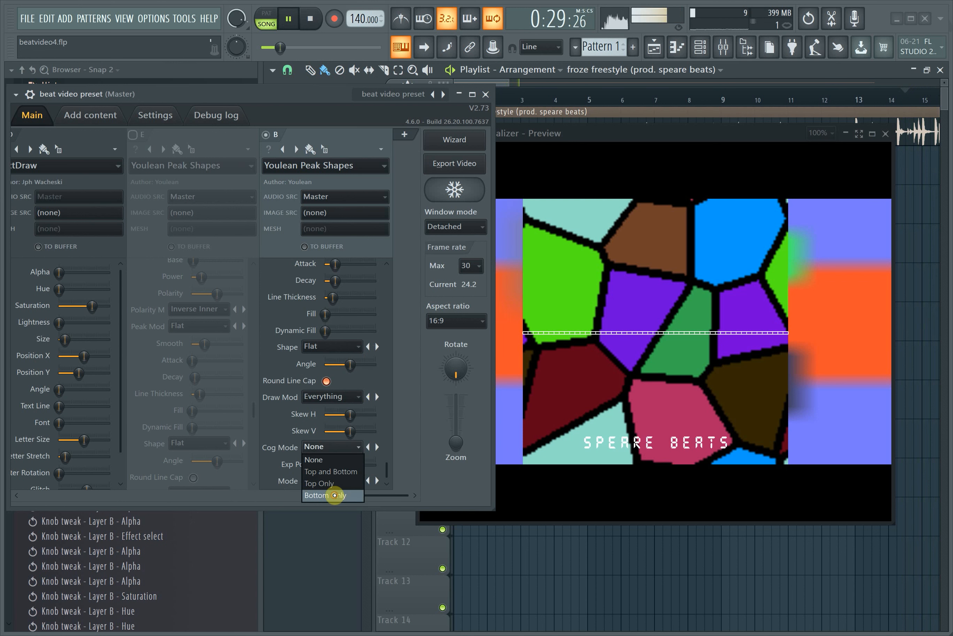
left_click(316, 494)
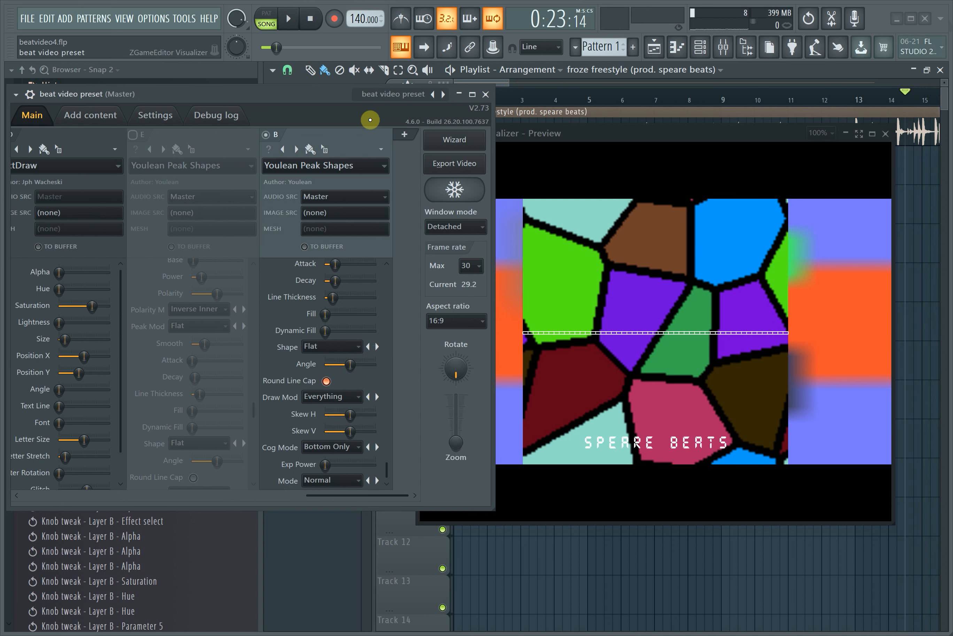
left_click(380, 149)
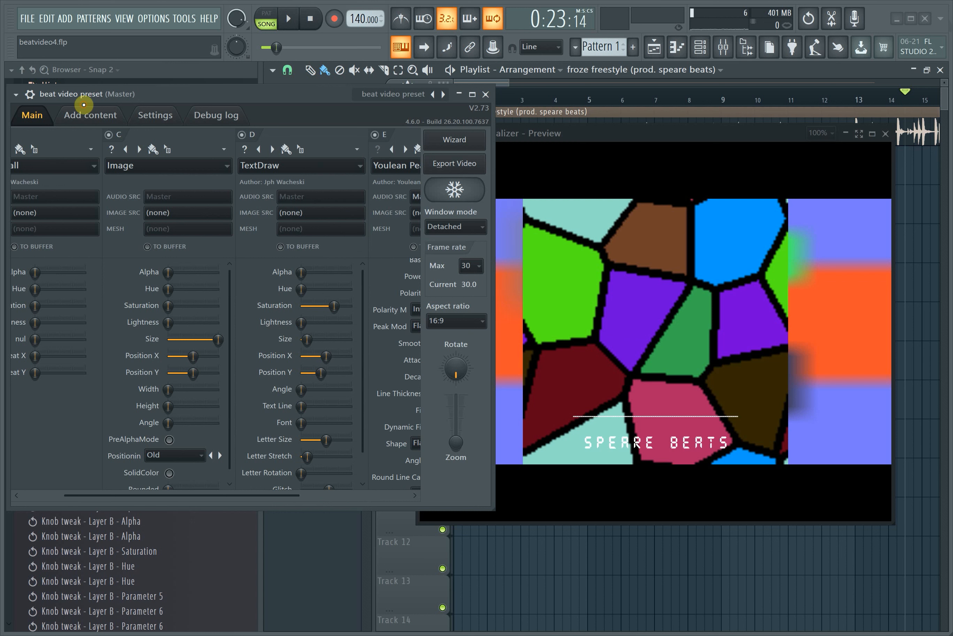
left_click(355, 165)
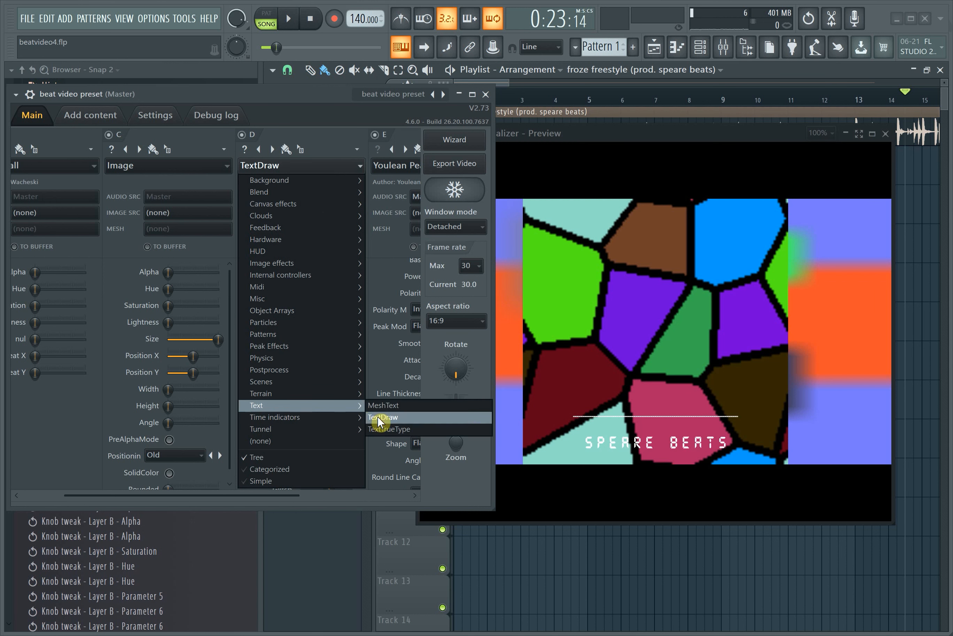
left_click(89, 115)
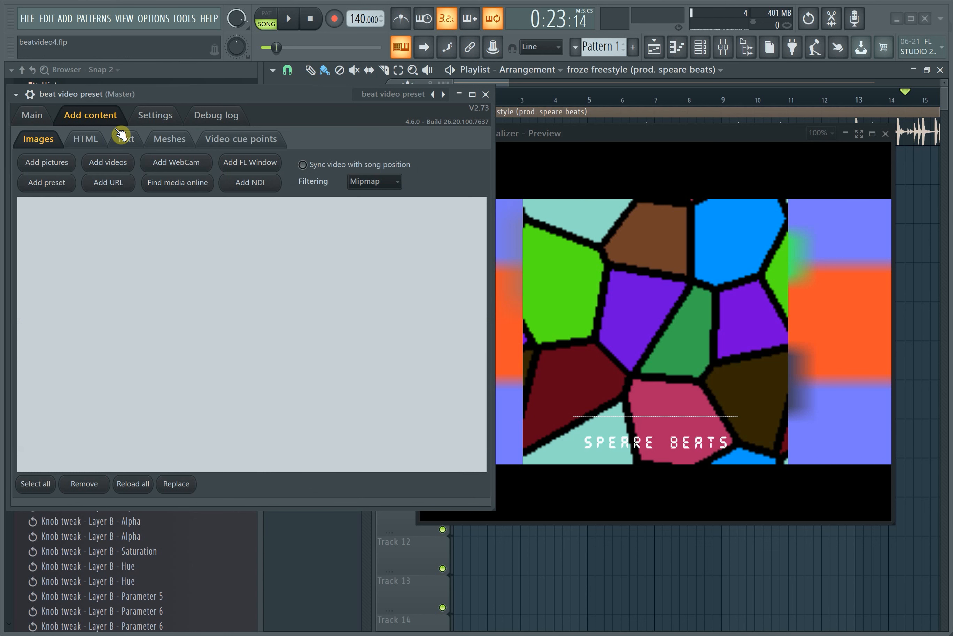
left_click(126, 138)
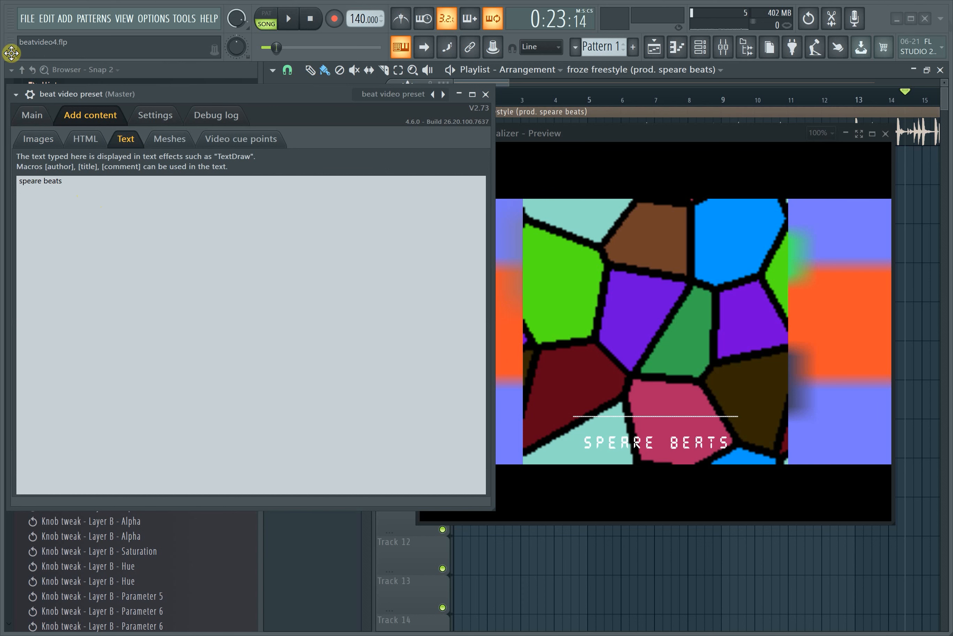
left_click(31, 115)
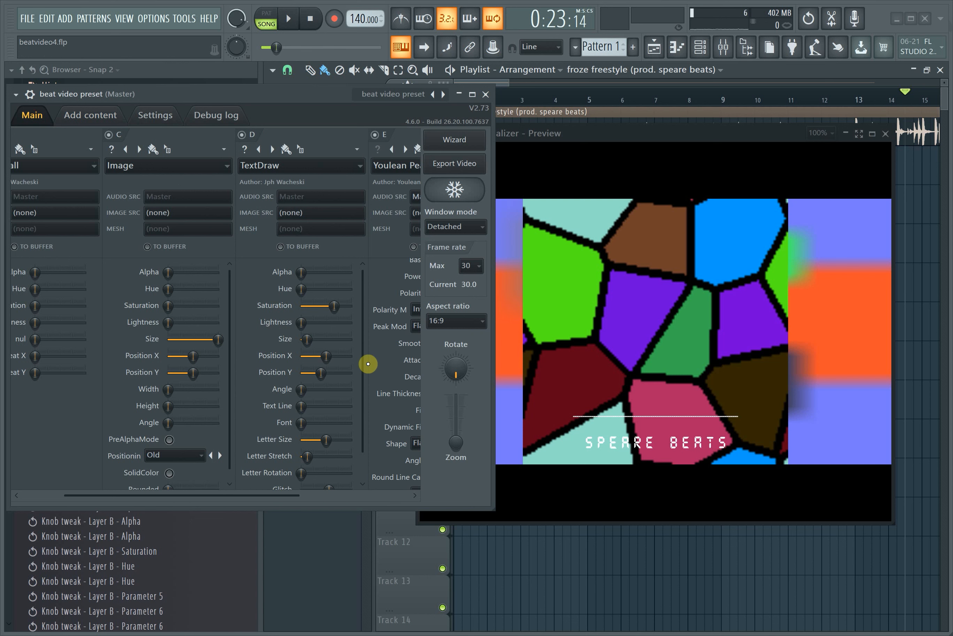
scroll("down", 3)
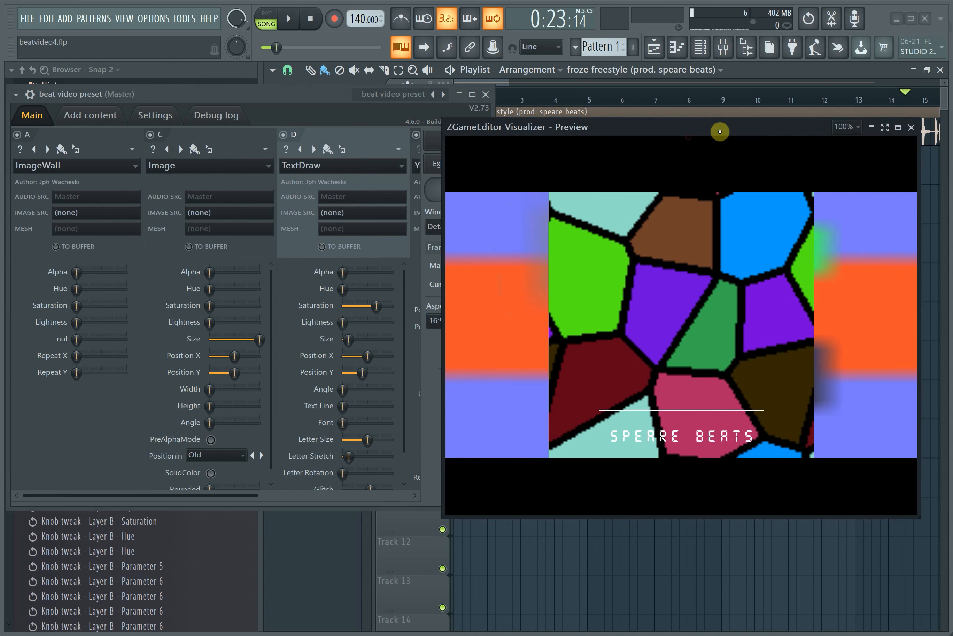
Step: From Add content > Images, add white.jpg from Pictures > Speare Stuff
left_click(89, 115)
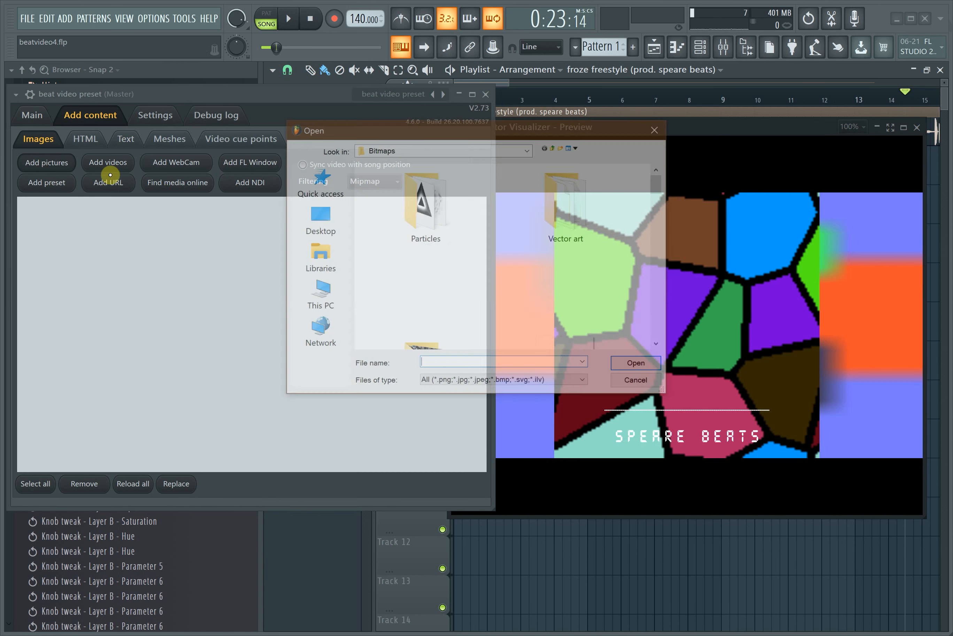
left_click(317, 294)
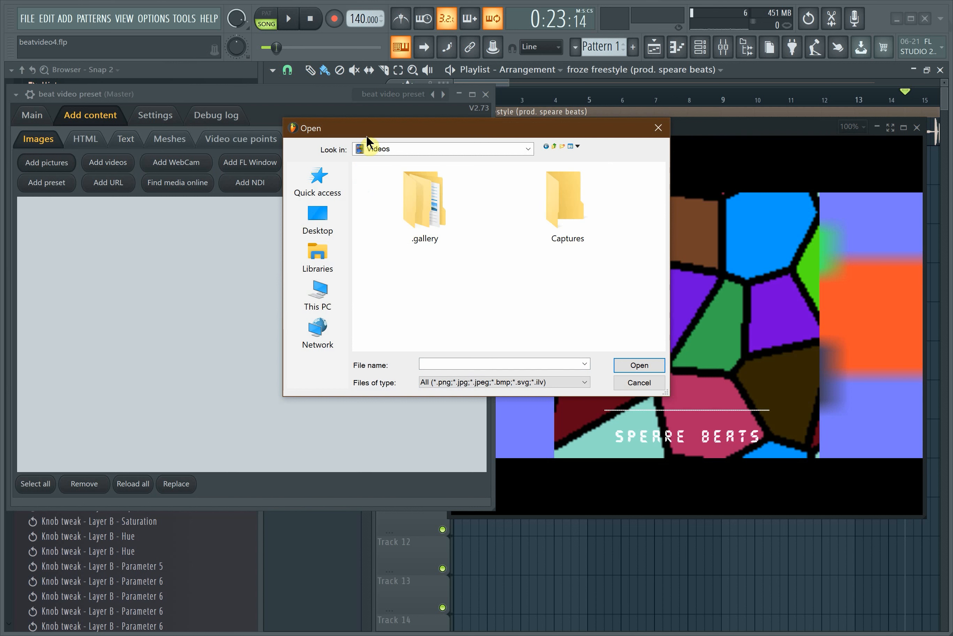
left_click(317, 294)
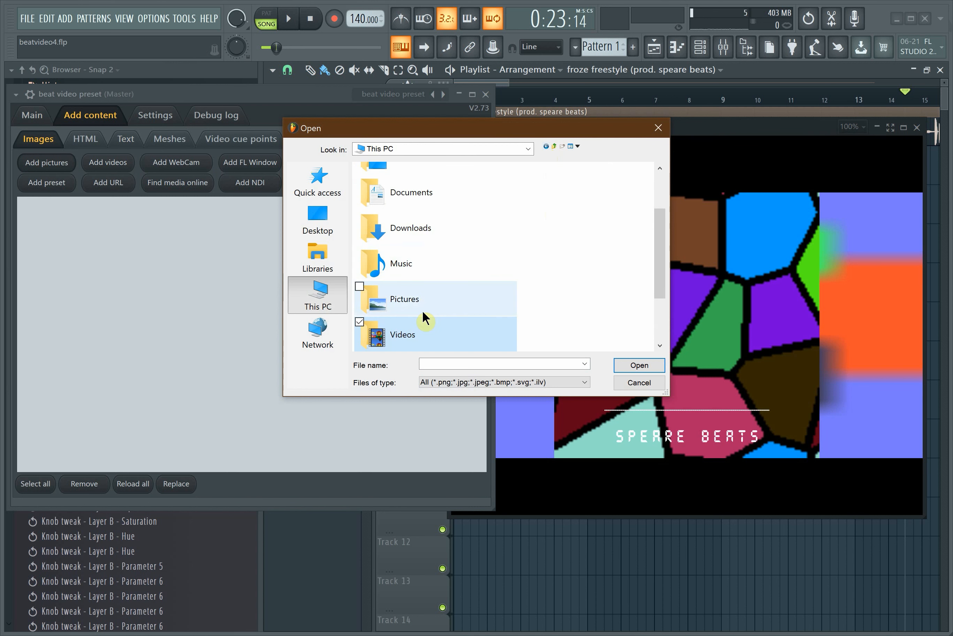
double_click(404, 299)
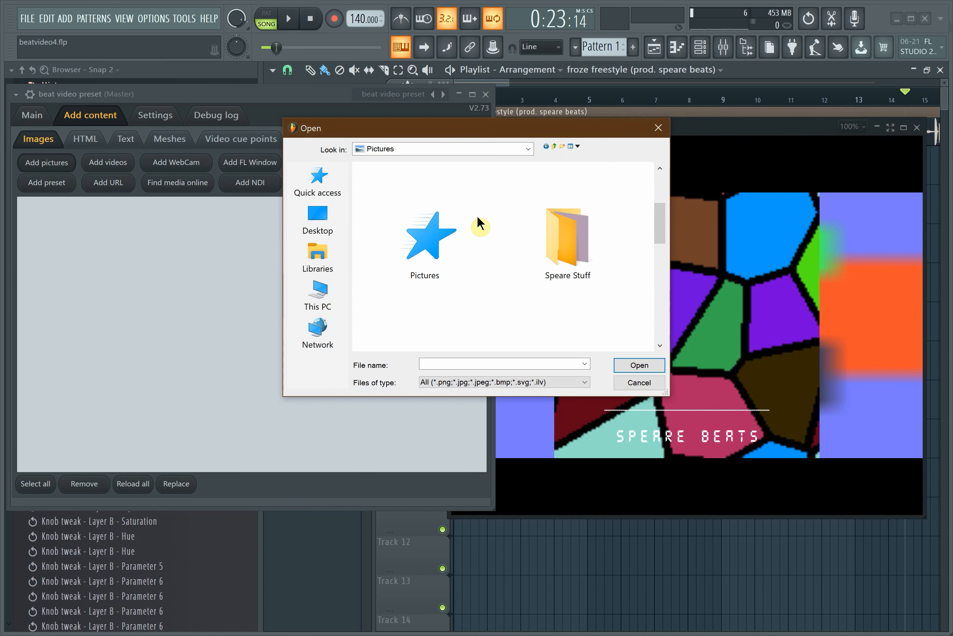
double_click(567, 237)
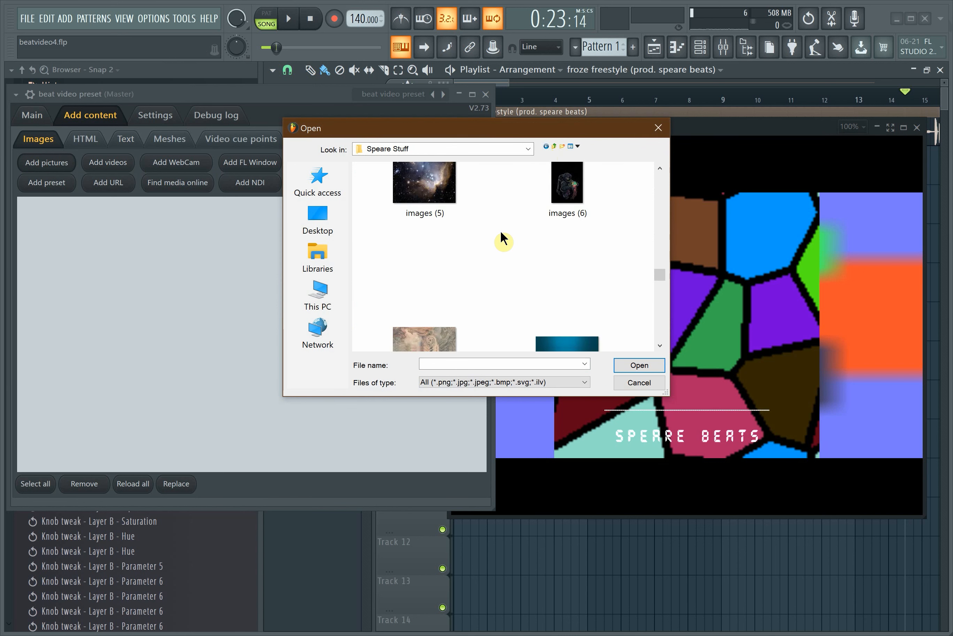
scroll("down", 3)
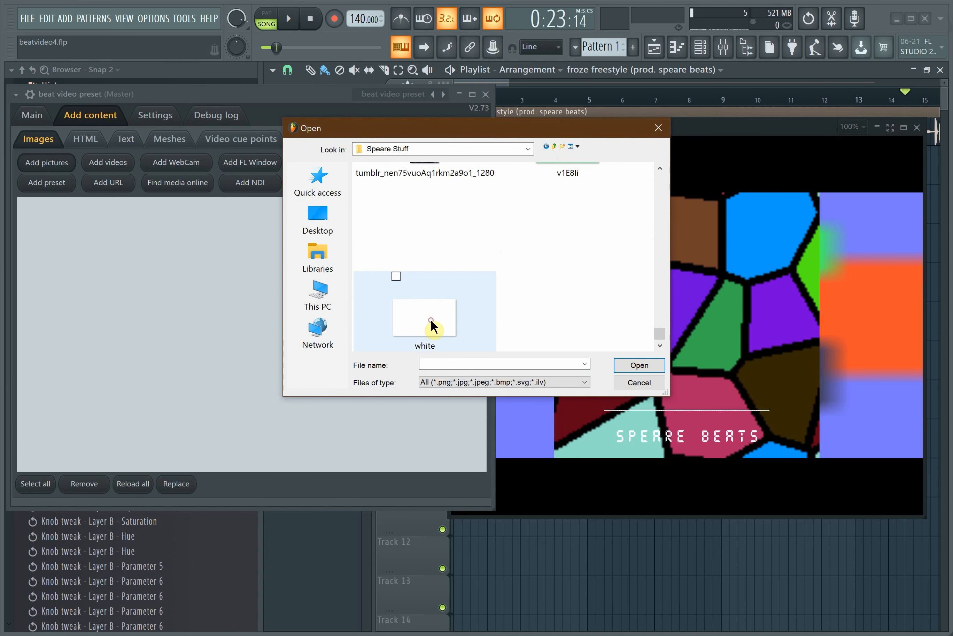
left_click(638, 365)
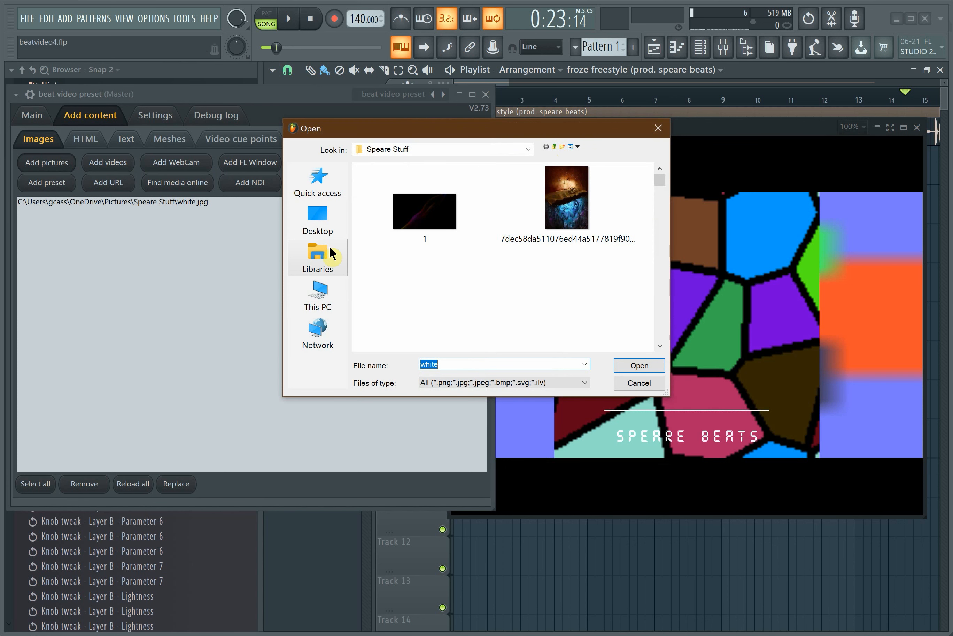
mouse_move(318, 296)
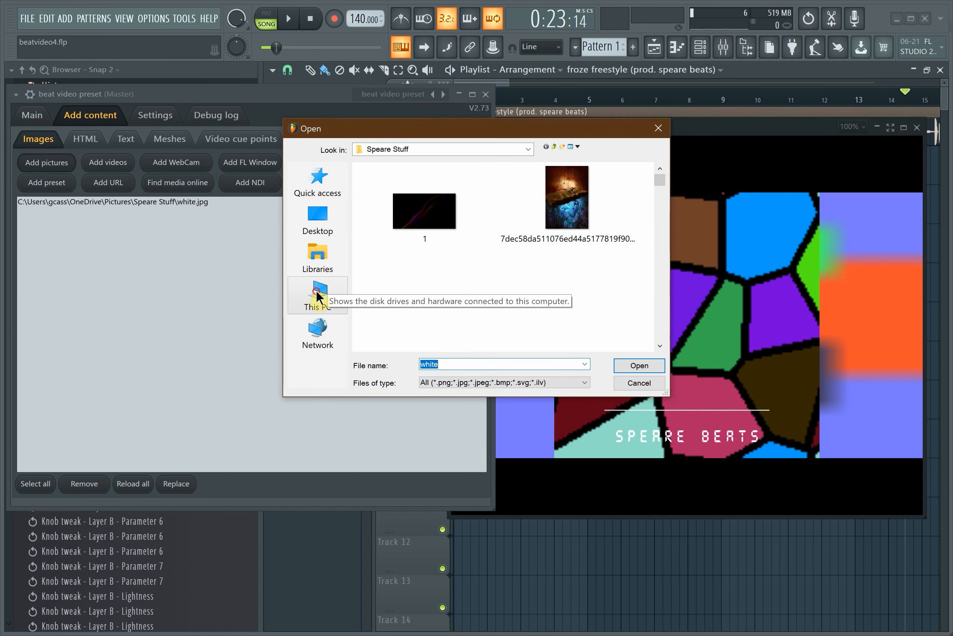
Step: Add Eagle-PNG-officialpsds-com.png to the image list as well
left_click(317, 294)
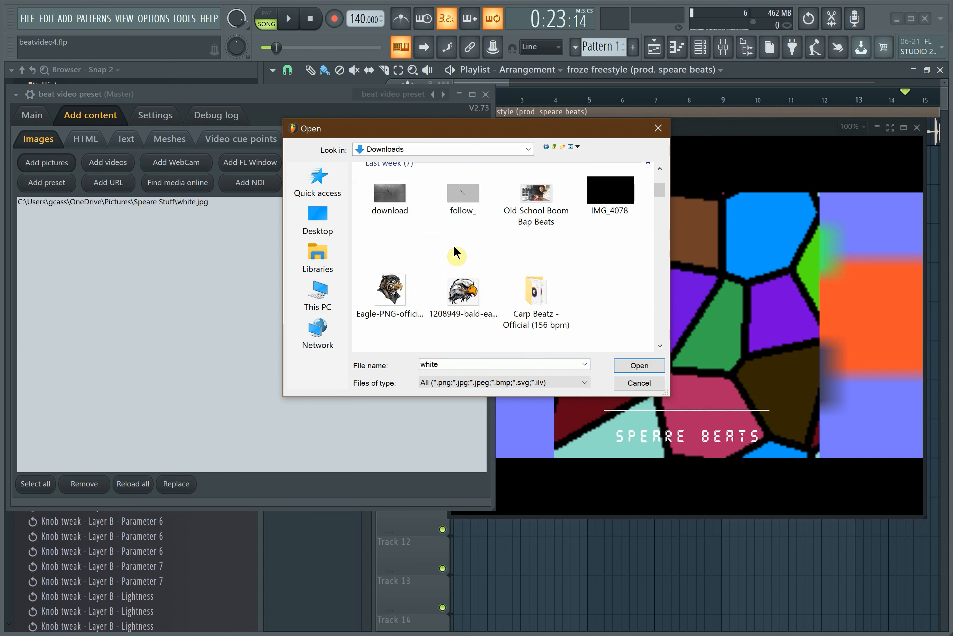
left_click(638, 366)
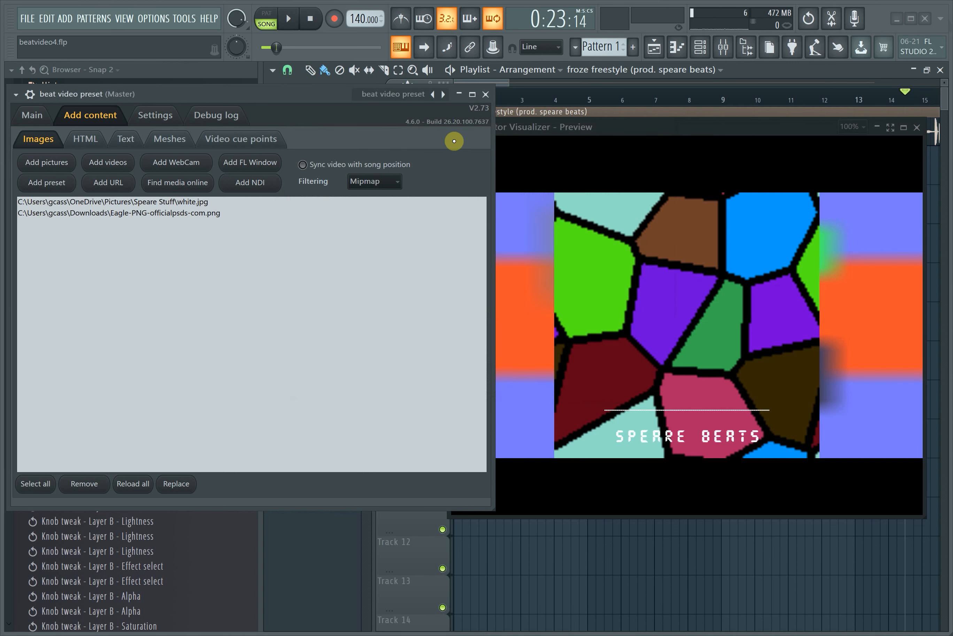
Step: On the Main tab set layer A's image to white.jpg and layer C's to the Eagle PNG
left_click(31, 115)
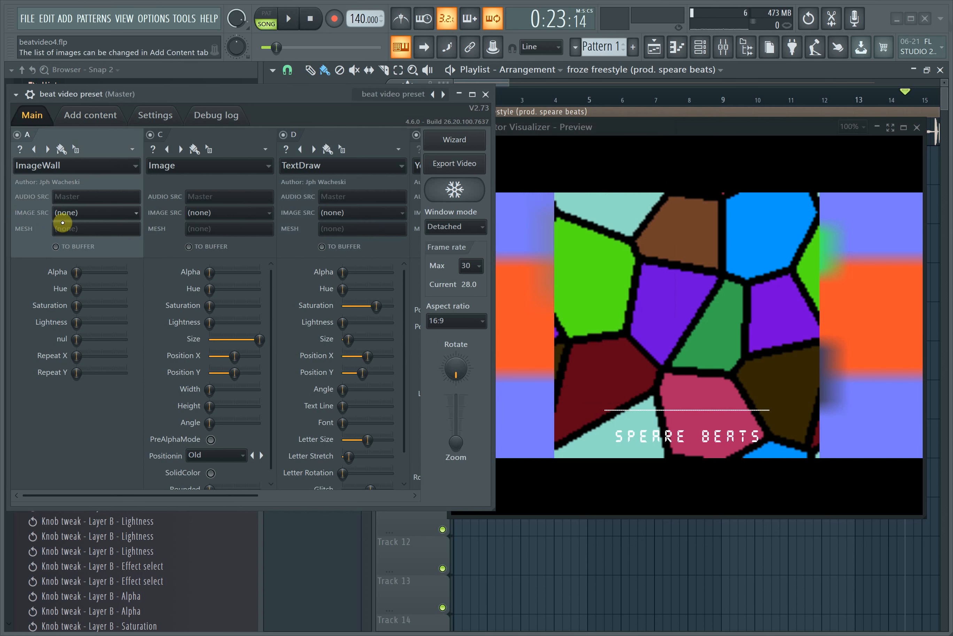
left_click(96, 213)
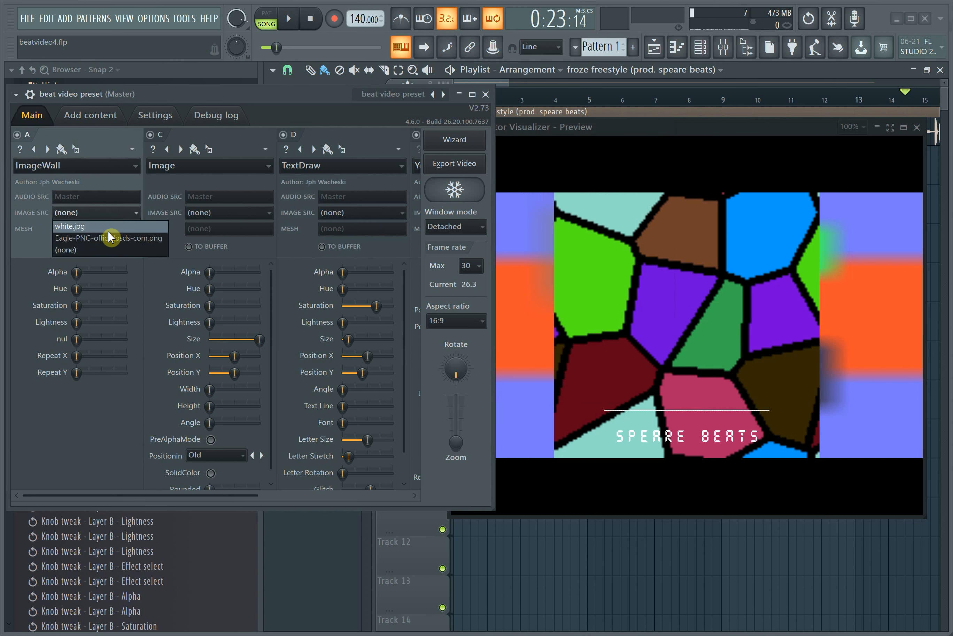
left_click(69, 226)
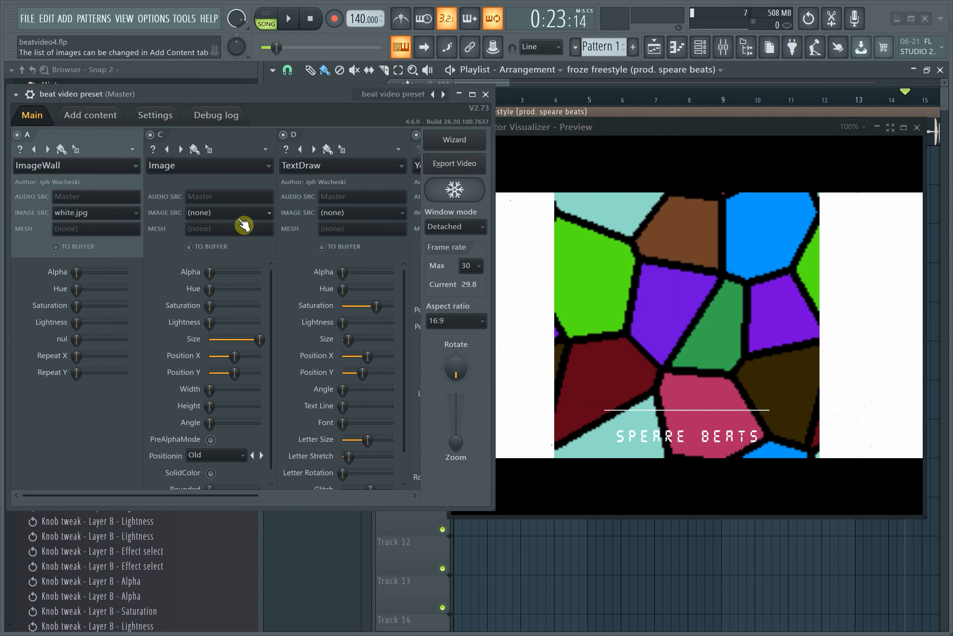
left_click(229, 213)
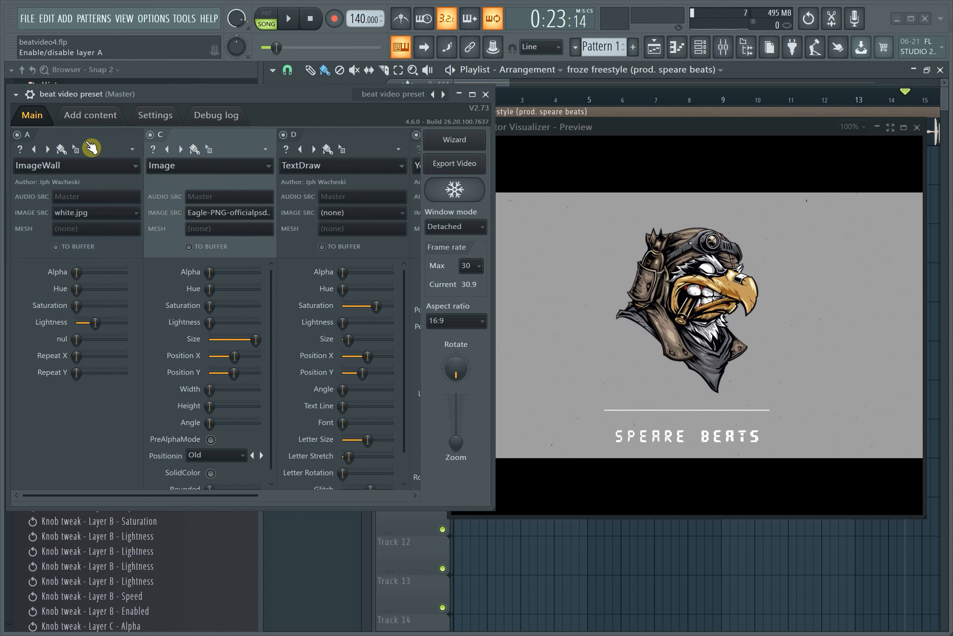
mouse_move(210, 192)
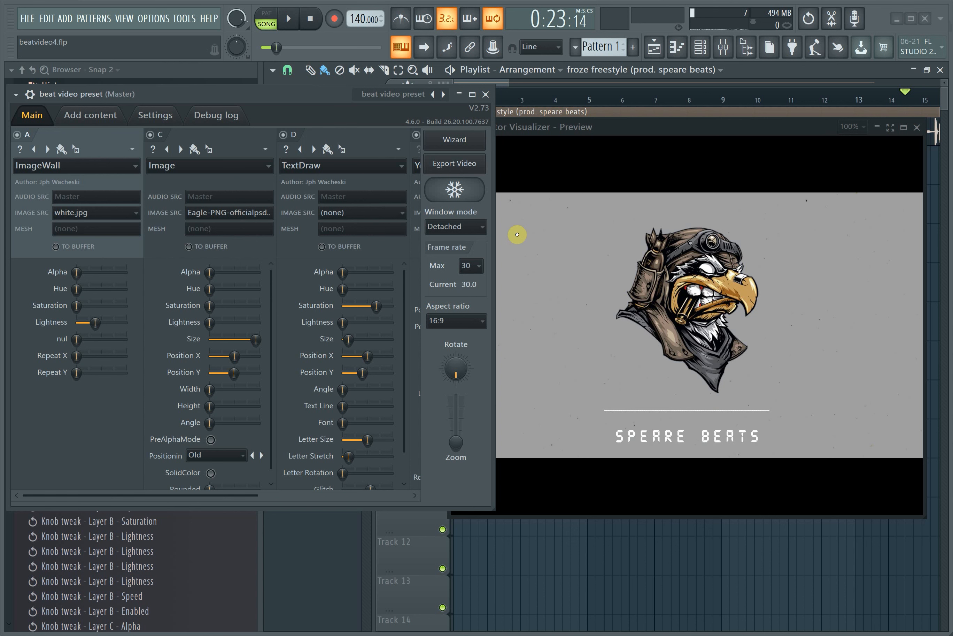
left_click(288, 19)
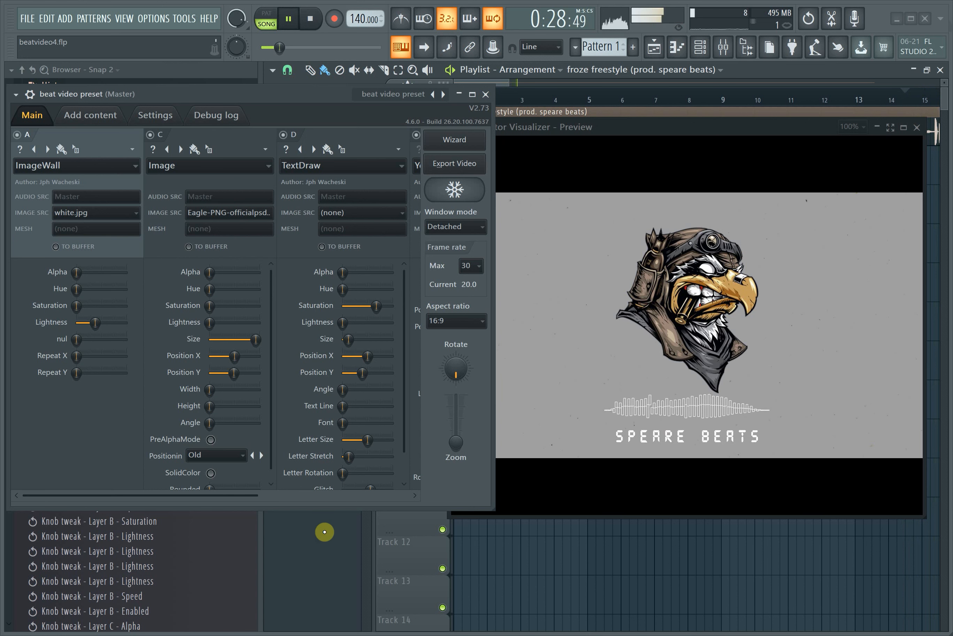
left_click(288, 18)
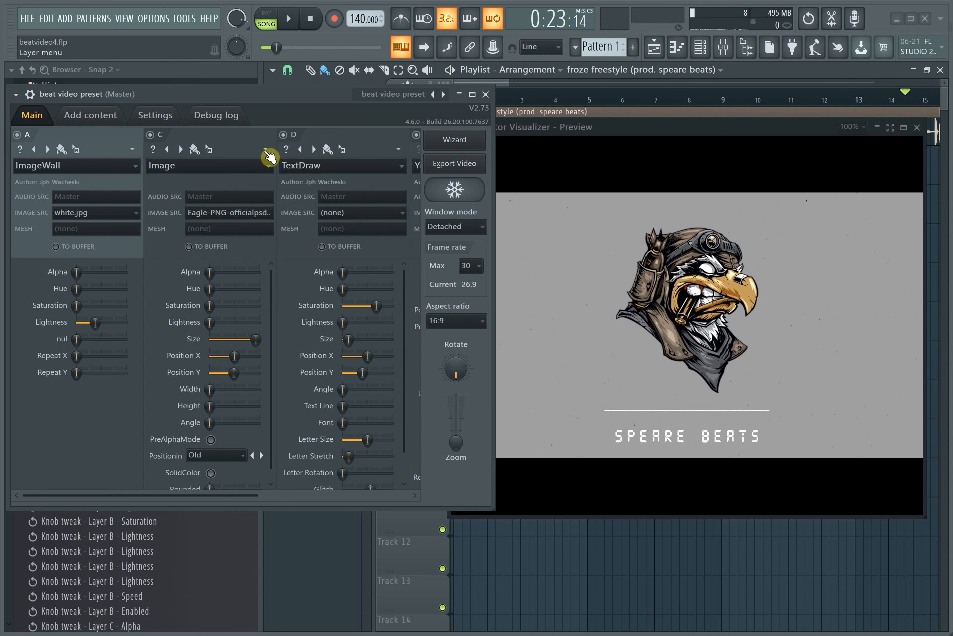
Step: Insert a new empty layer B before the eagle image layer and list its effect categories
left_click(265, 148)
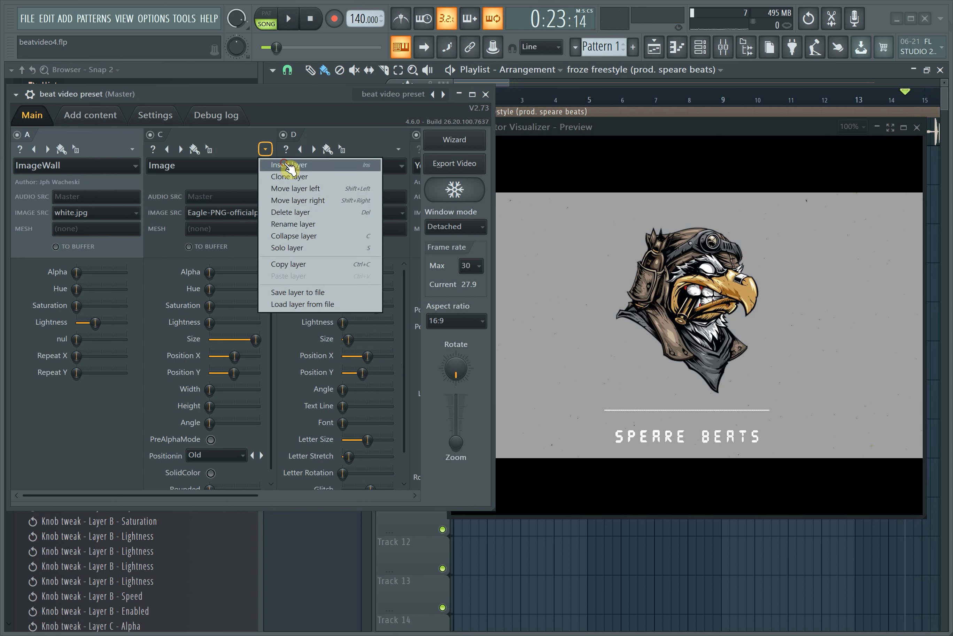
left_click(293, 164)
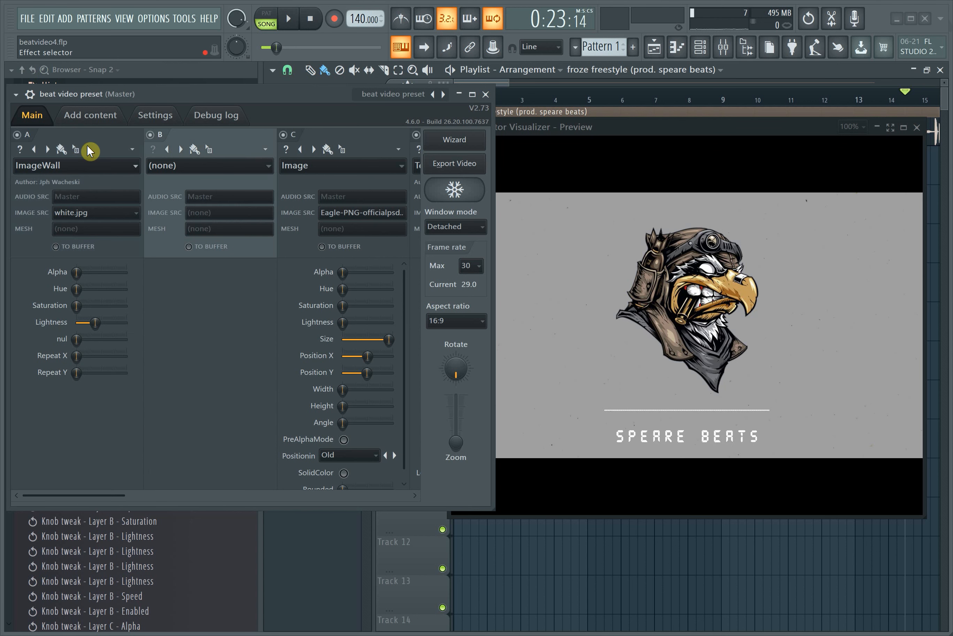
mouse_move(261, 174)
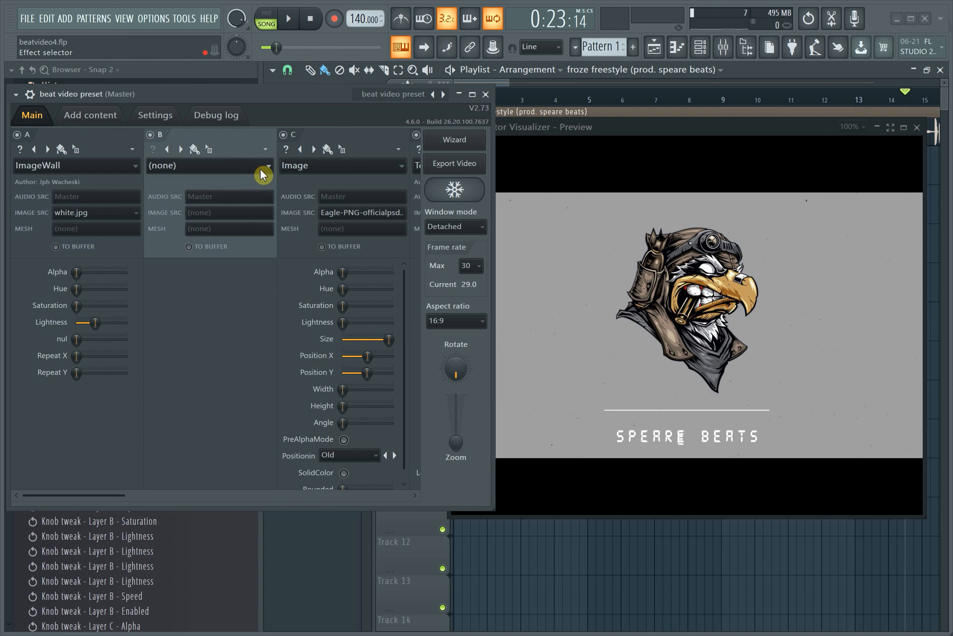
left_click(261, 166)
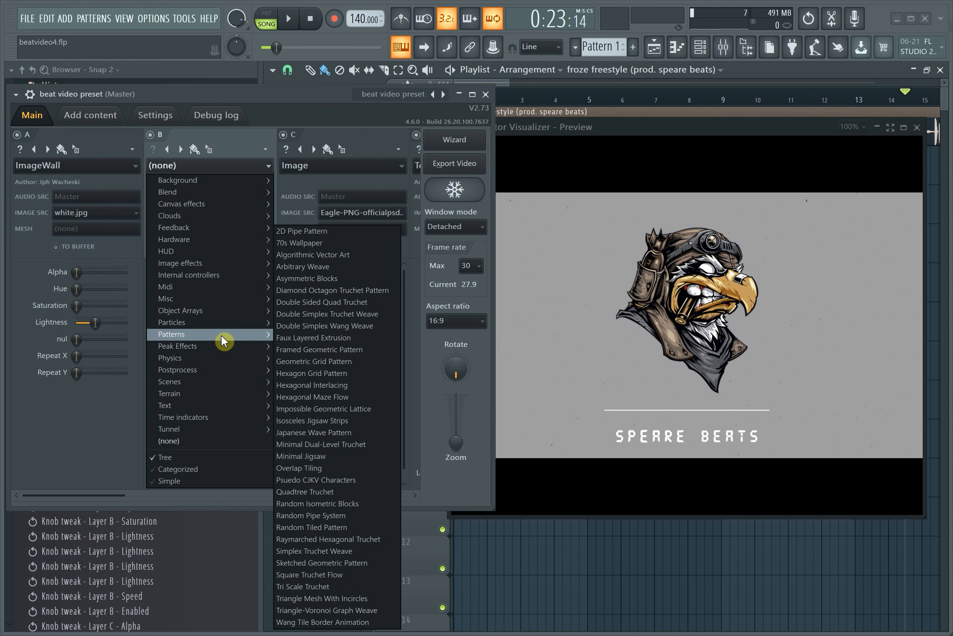
mouse_move(351, 361)
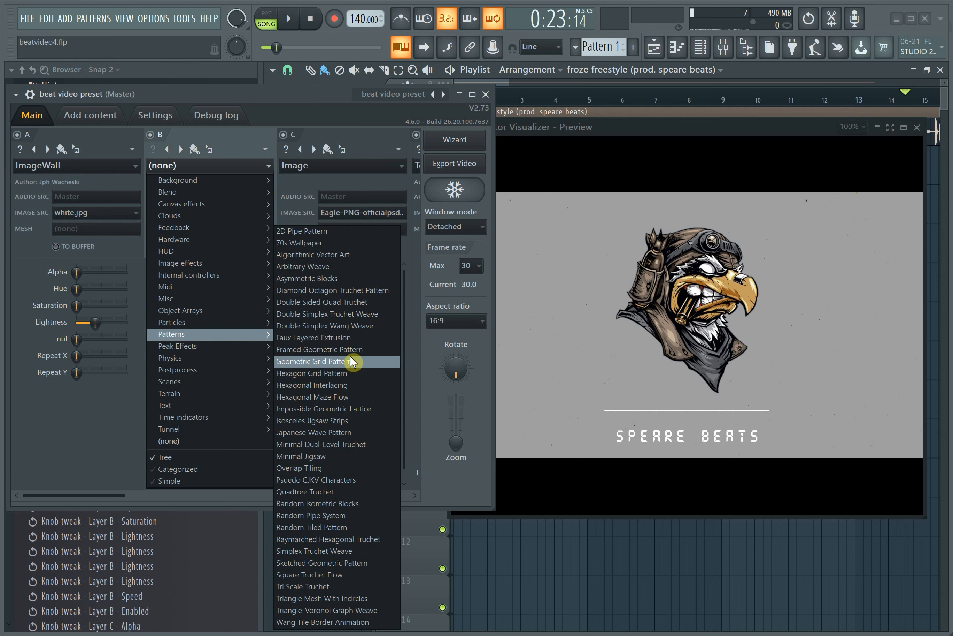
mouse_move(207, 286)
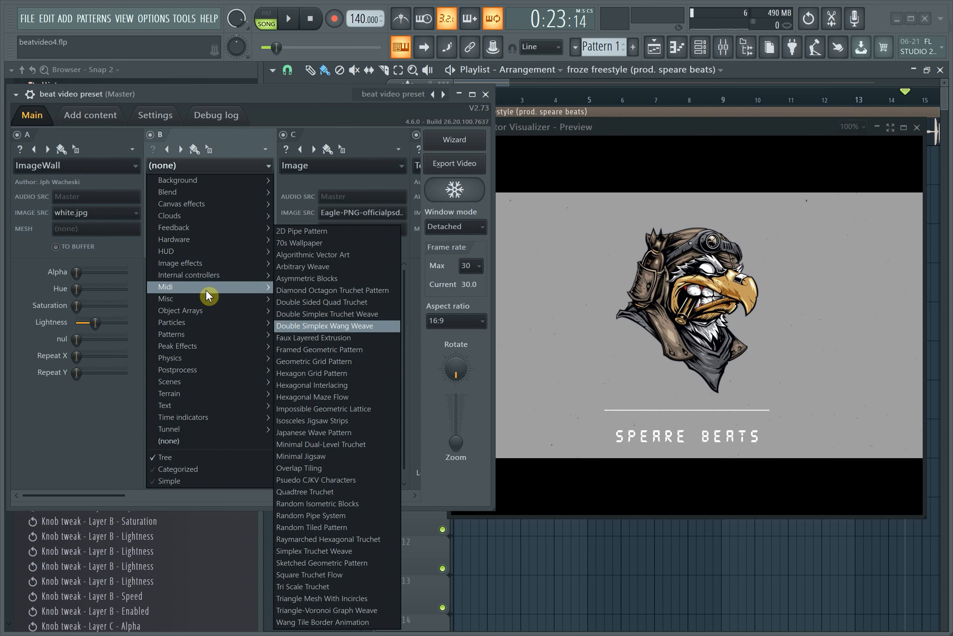
mouse_move(201, 381)
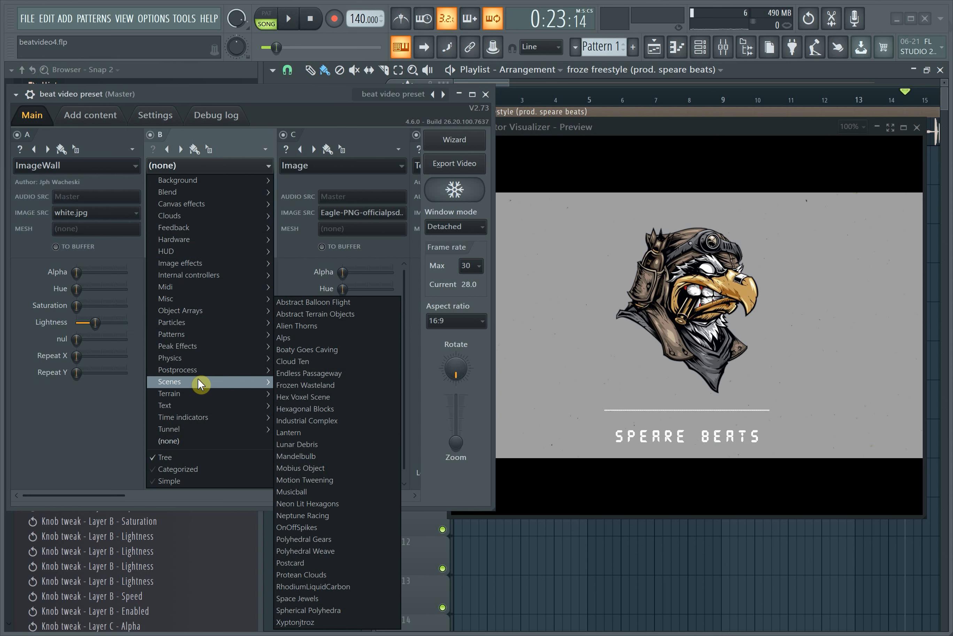
mouse_move(312, 550)
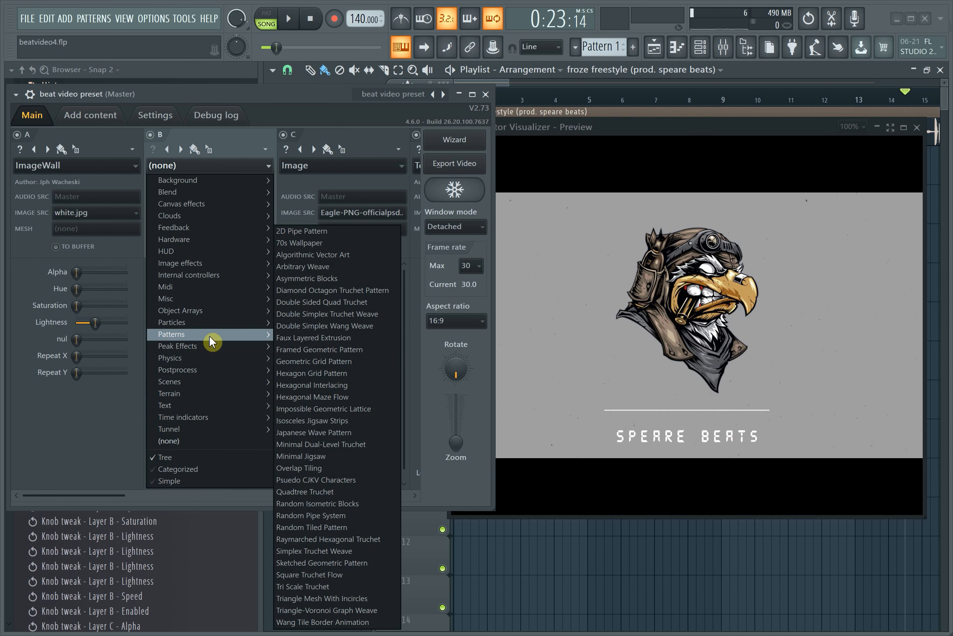
mouse_move(336, 433)
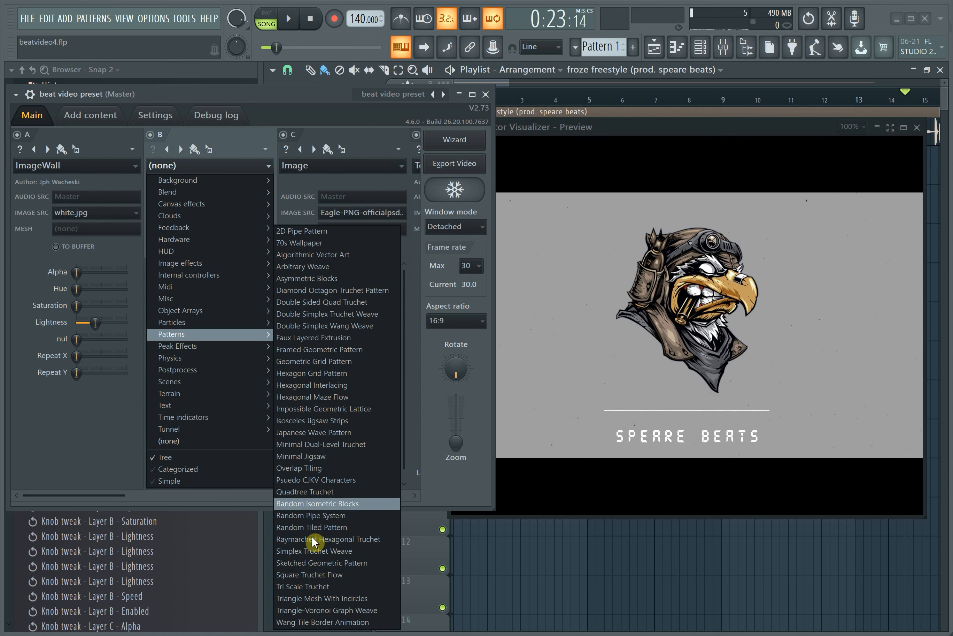
Step: Assign Sketched Geometric Pattern to layer B for square tiles behind the eagle
left_click(321, 562)
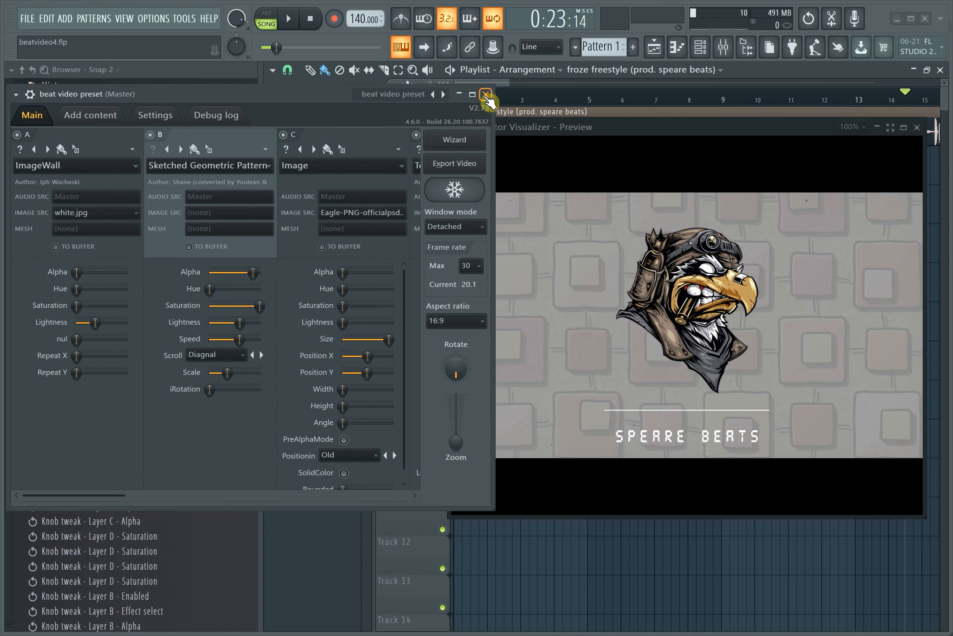
Step: Set layer B to Tri Scale Truchet, adjust its hue and saturation, and preview with playback
left_click(486, 94)
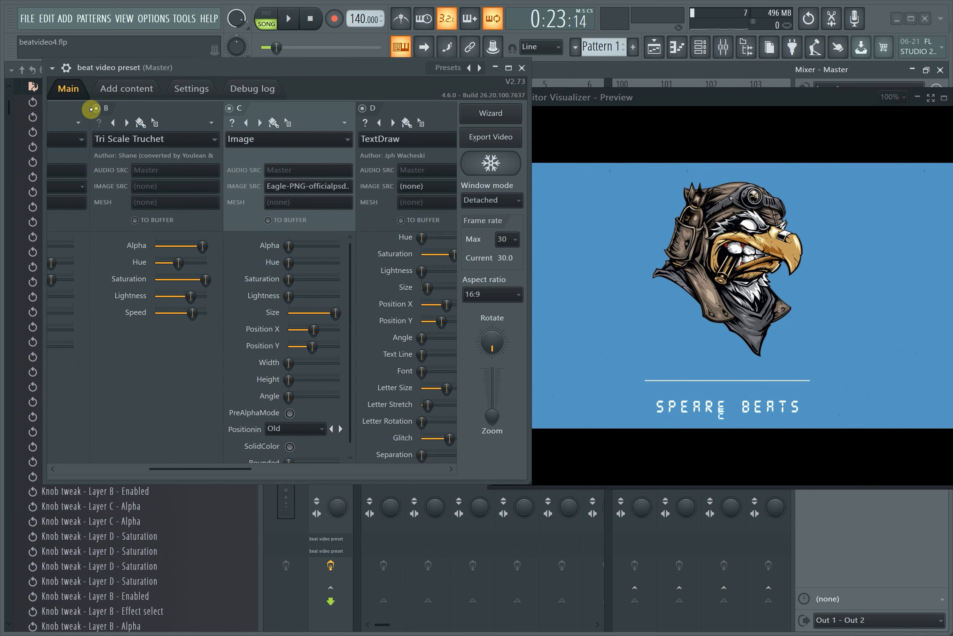
left_click(96, 108)
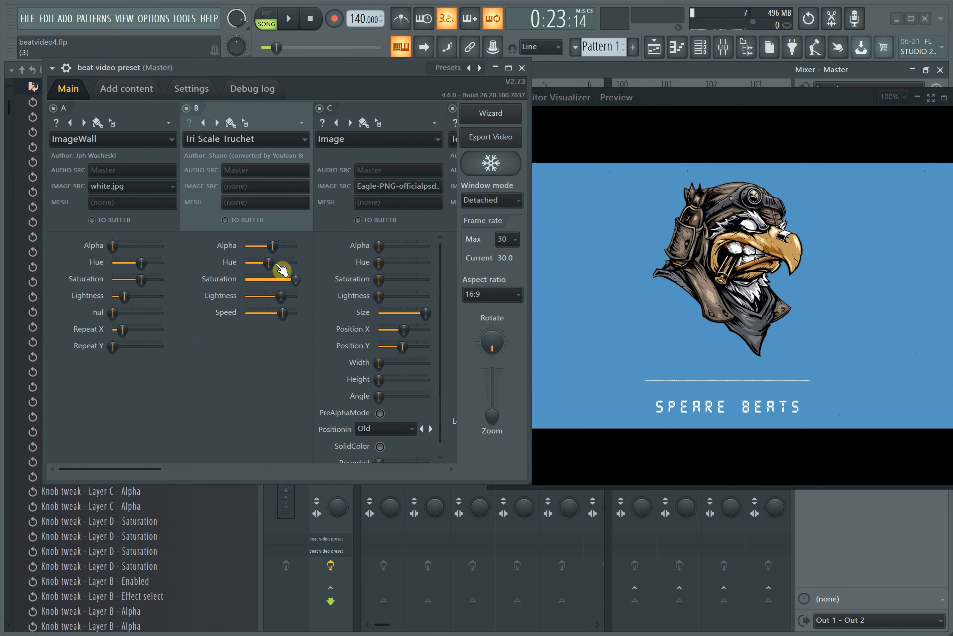
left_click(290, 19)
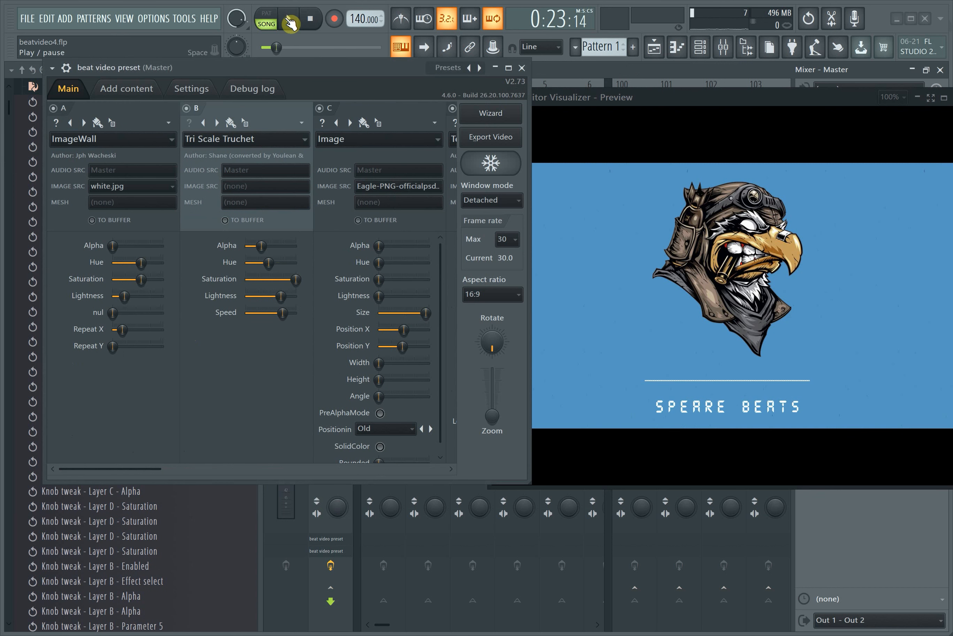
left_click(290, 18)
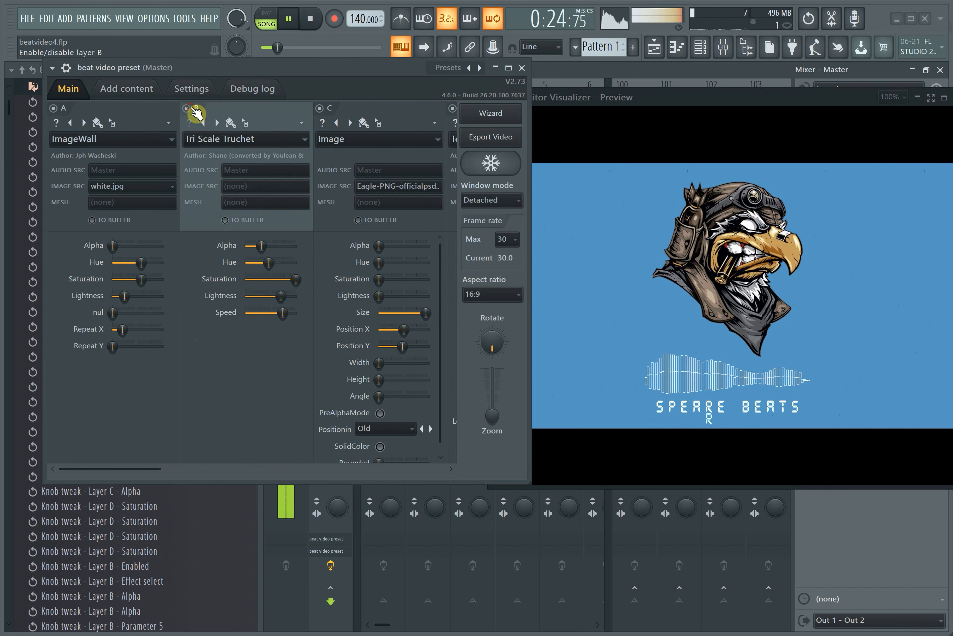